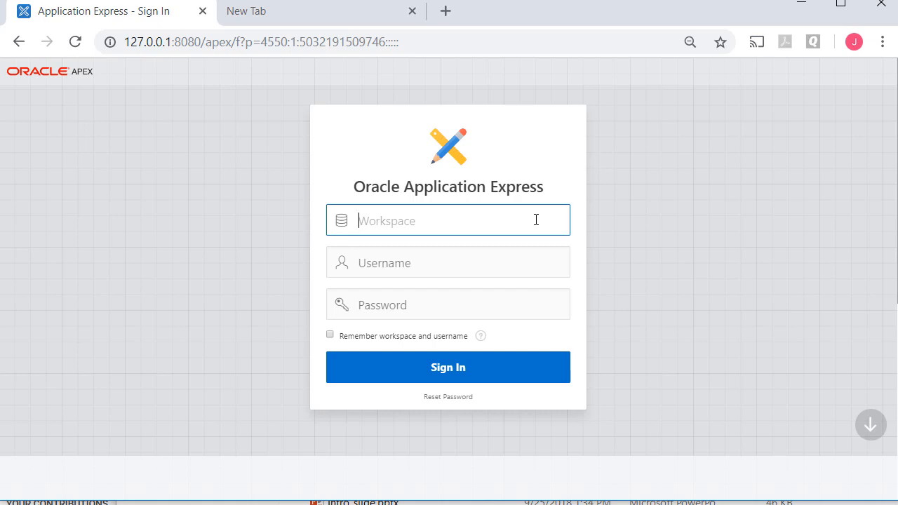
# Sign in with workspace 'animal shelter' and username 'mi' to reach App Builder
pyautogui.write('animal shelter')
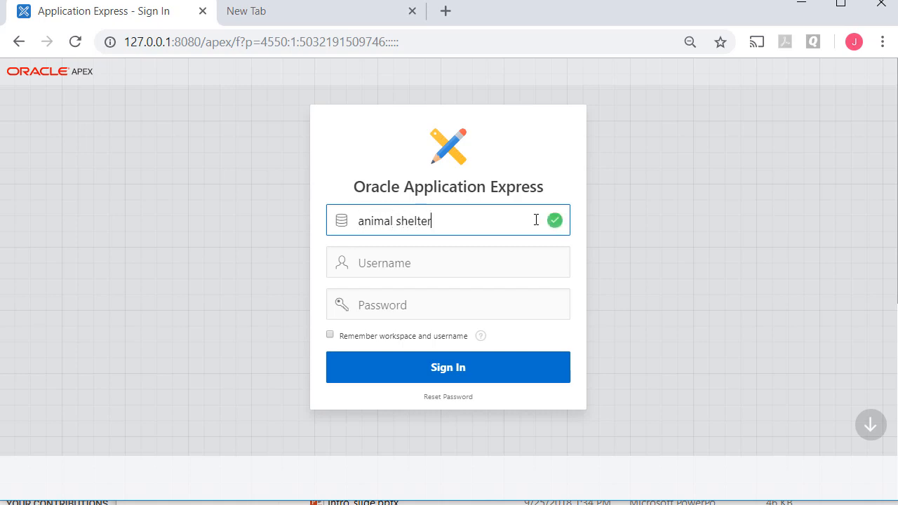
pyautogui.write('minamendez')
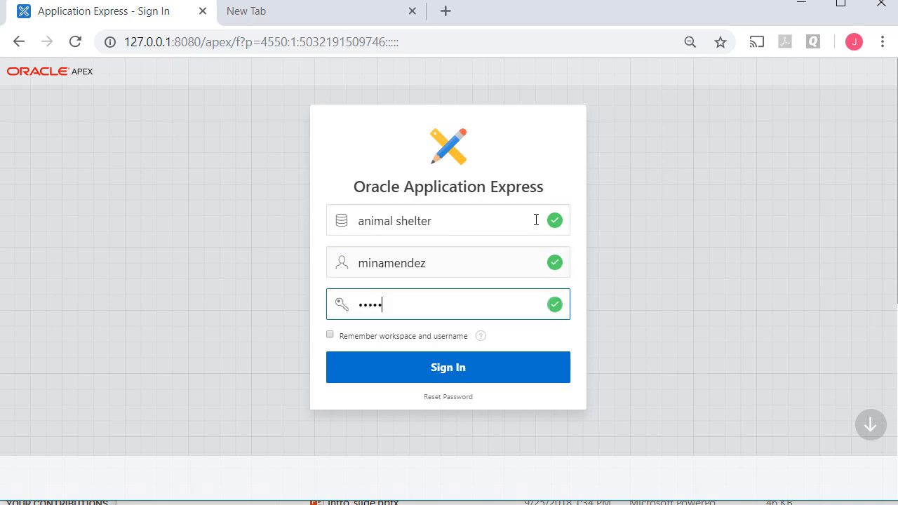
pyautogui.click(448, 368)
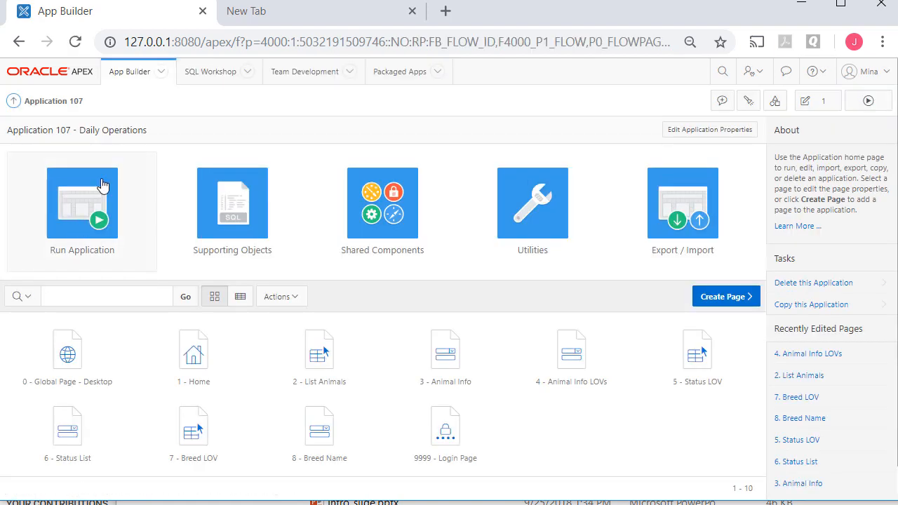
# Run the Daily Operations application and sign in to its home page
pyautogui.click(81, 204)
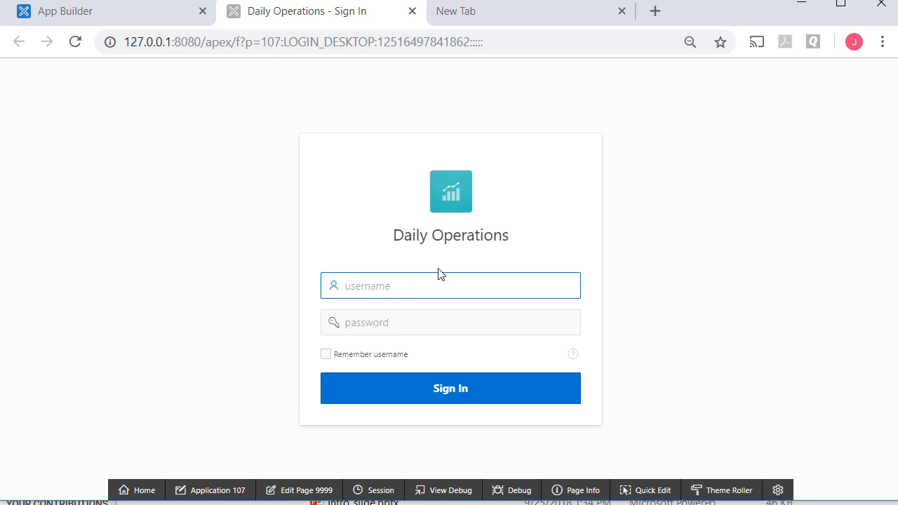
pyautogui.click(449, 387)
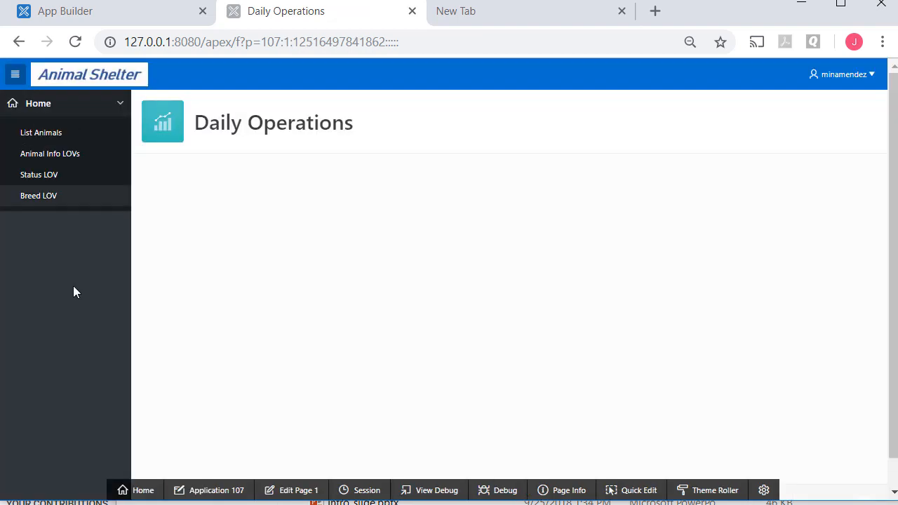
pyautogui.moveTo(61, 324)
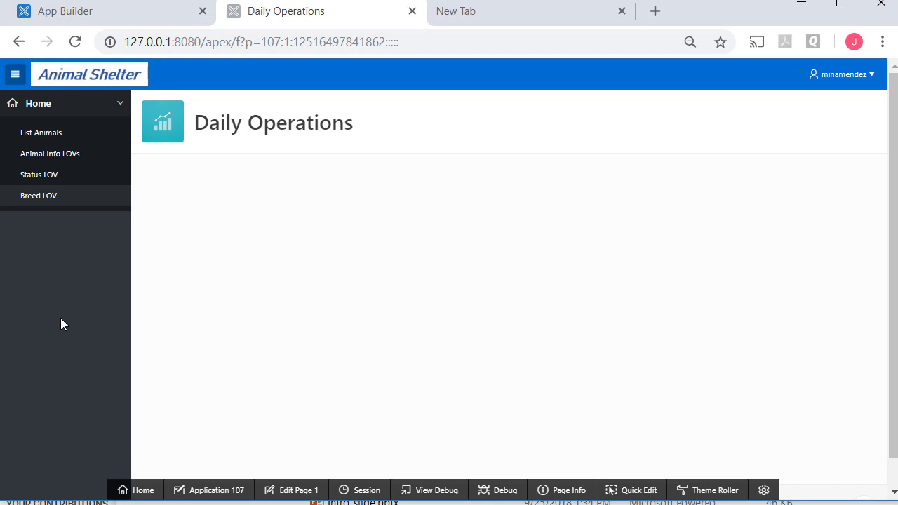
pyautogui.moveTo(250, 343)
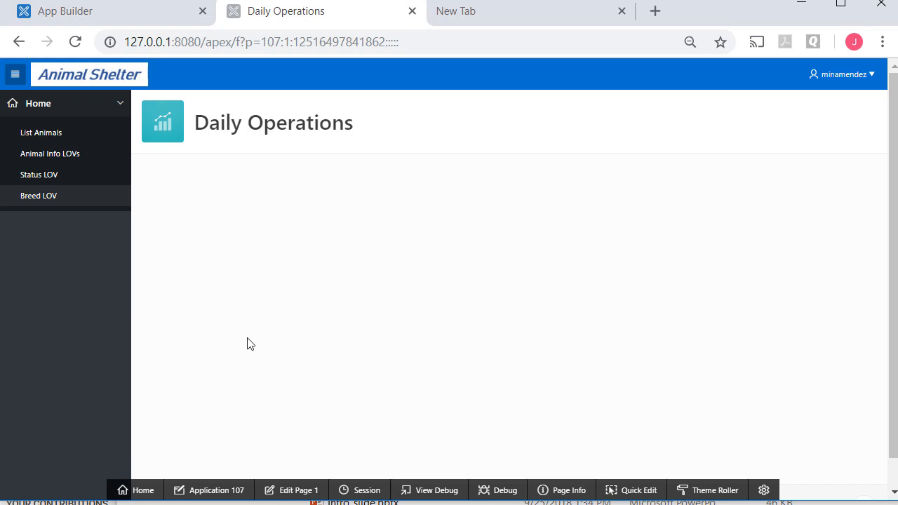
pyautogui.moveTo(386, 342)
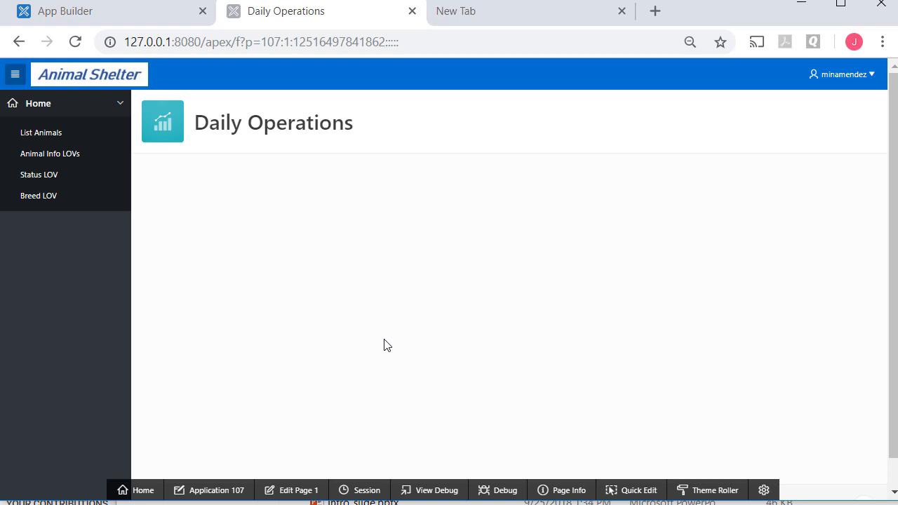
pyautogui.moveTo(381, 351)
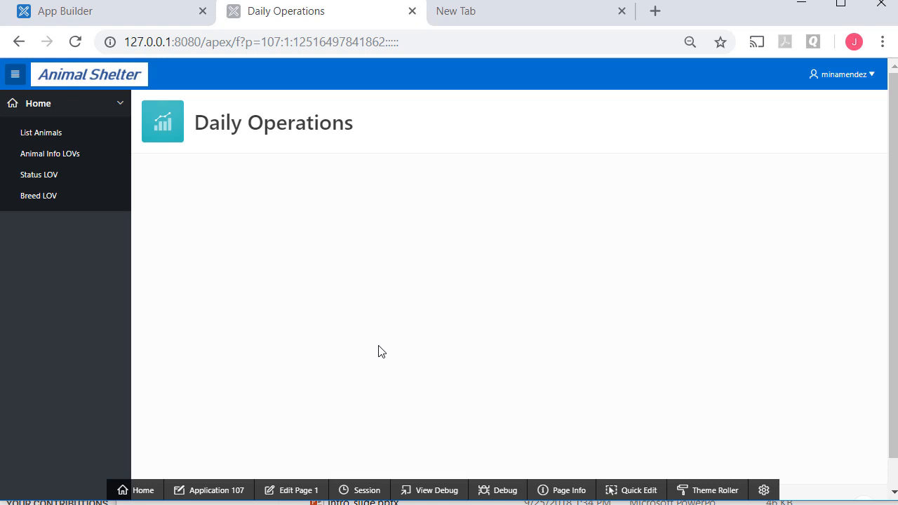
pyautogui.moveTo(53, 250)
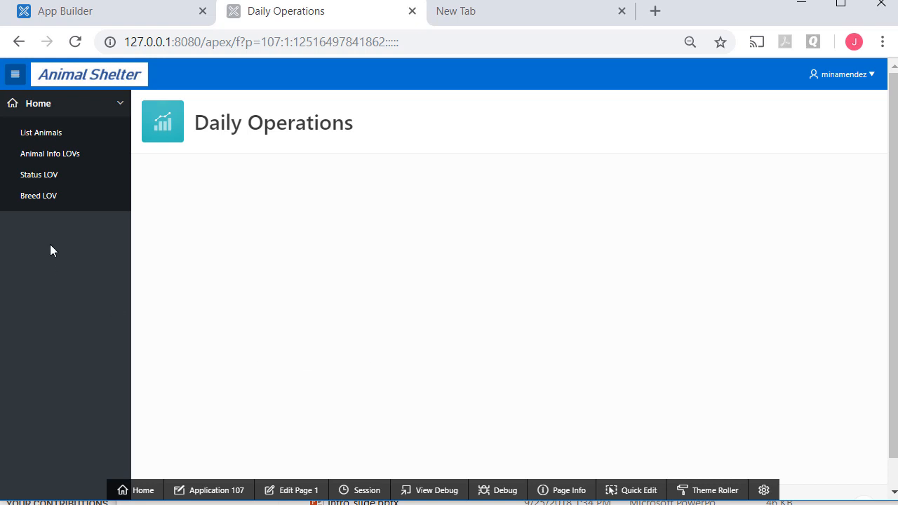
# View List Animals, edit animal record 100002, and return to the report
pyautogui.click(41, 132)
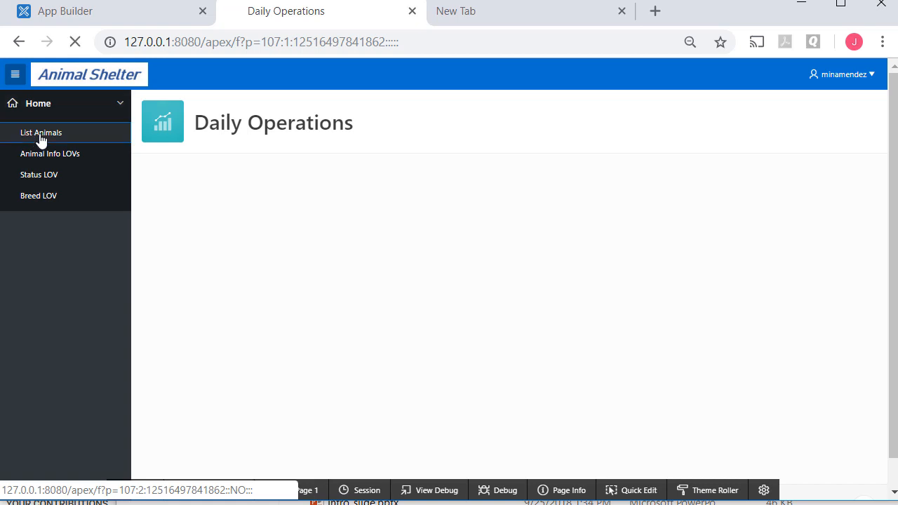
pyautogui.click(41, 132)
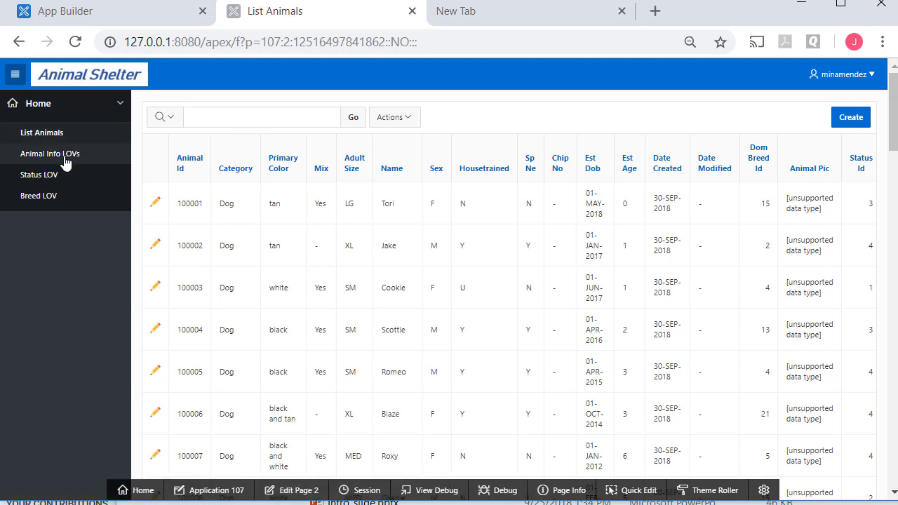
pyautogui.moveTo(80, 164)
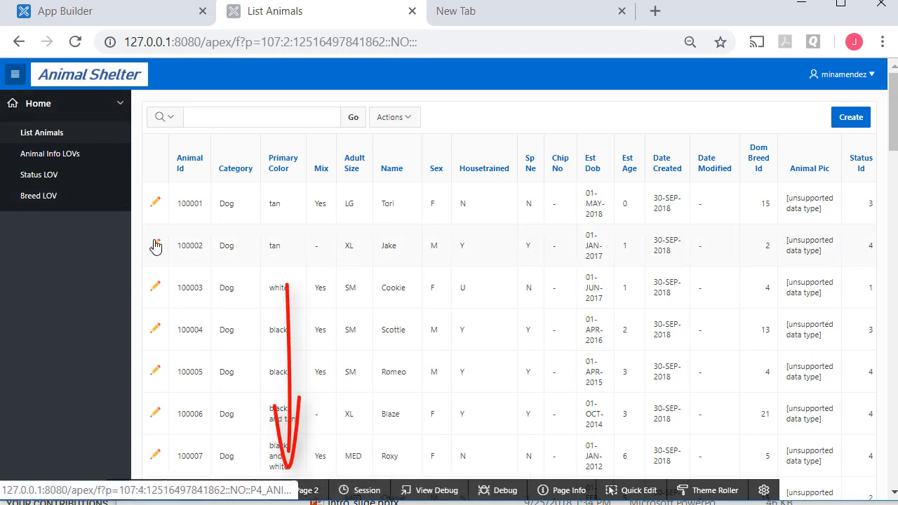
pyautogui.click(154, 246)
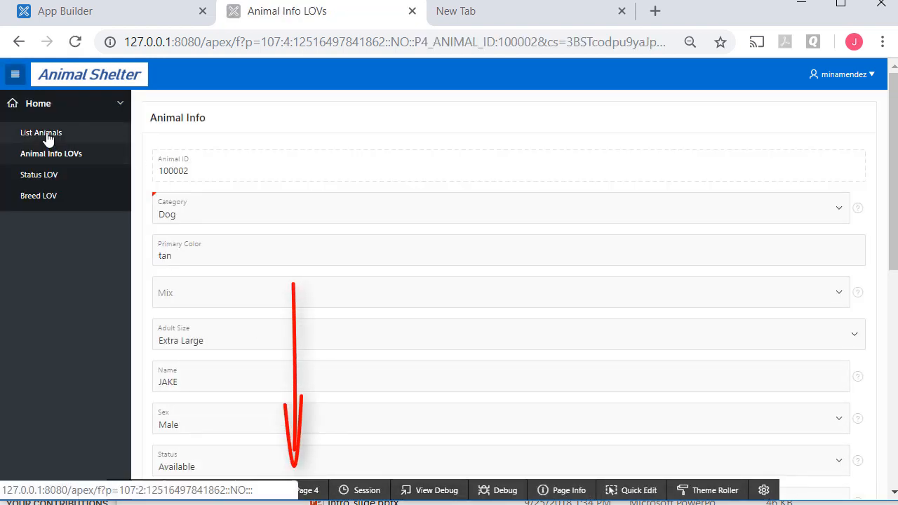
pyautogui.click(40, 132)
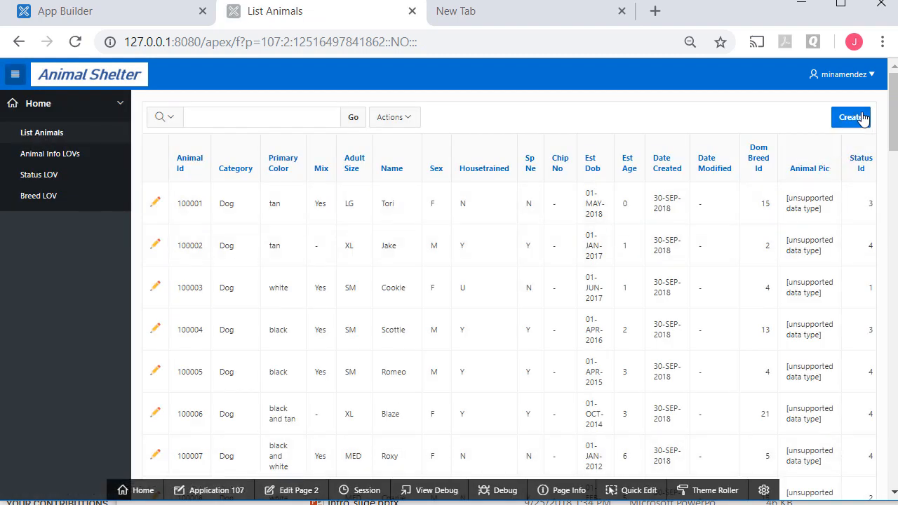
# Start a blank Create animal form, then leave it unsaved for the animal list
pyautogui.click(850, 118)
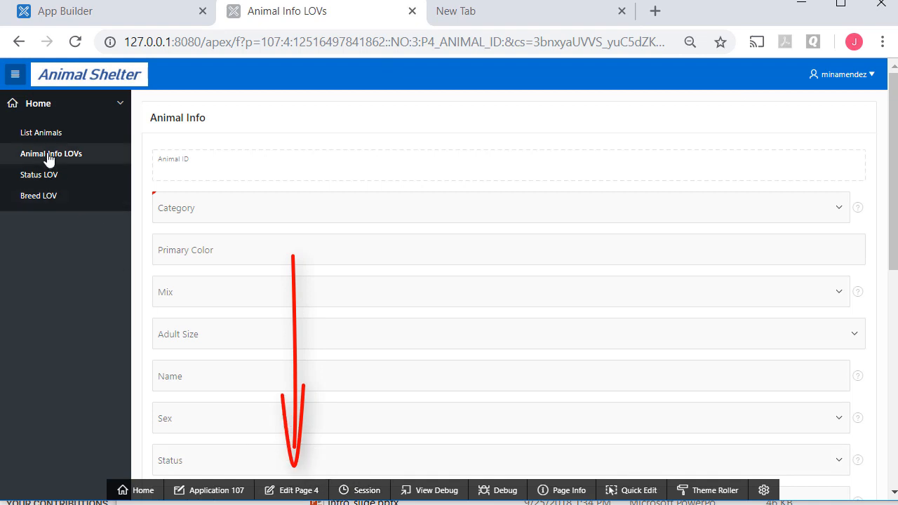
pyautogui.click(40, 131)
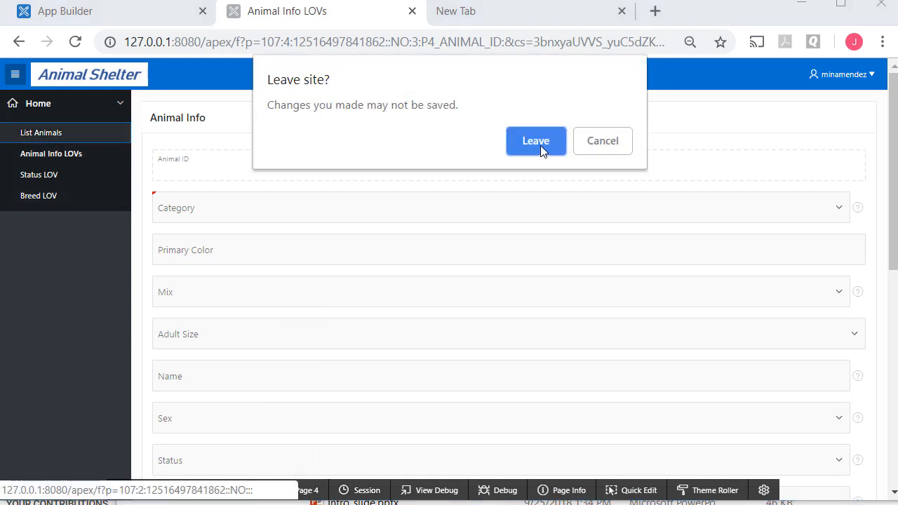
pyautogui.click(536, 140)
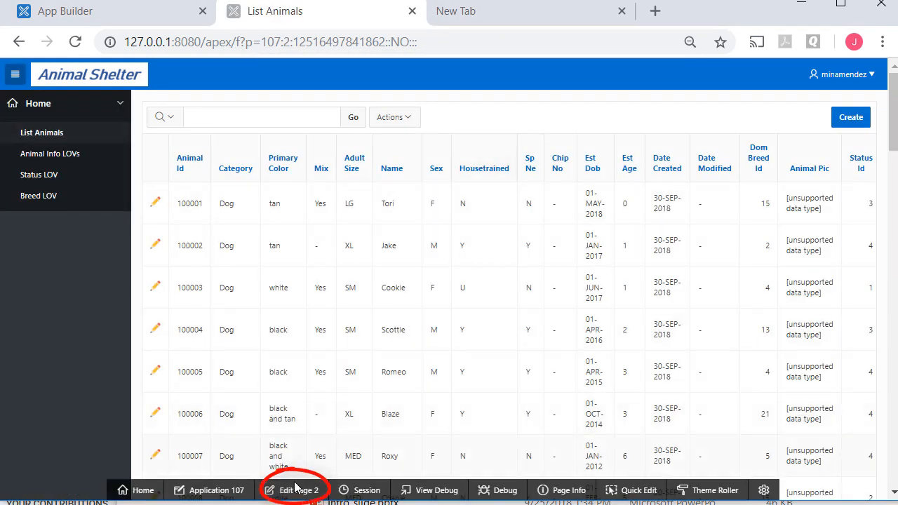
pyautogui.click(294, 490)
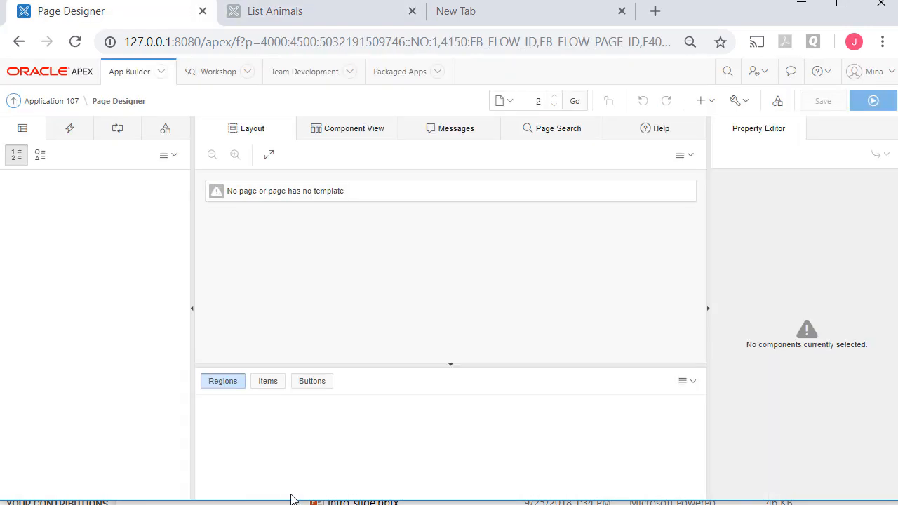
pyautogui.click(123, 318)
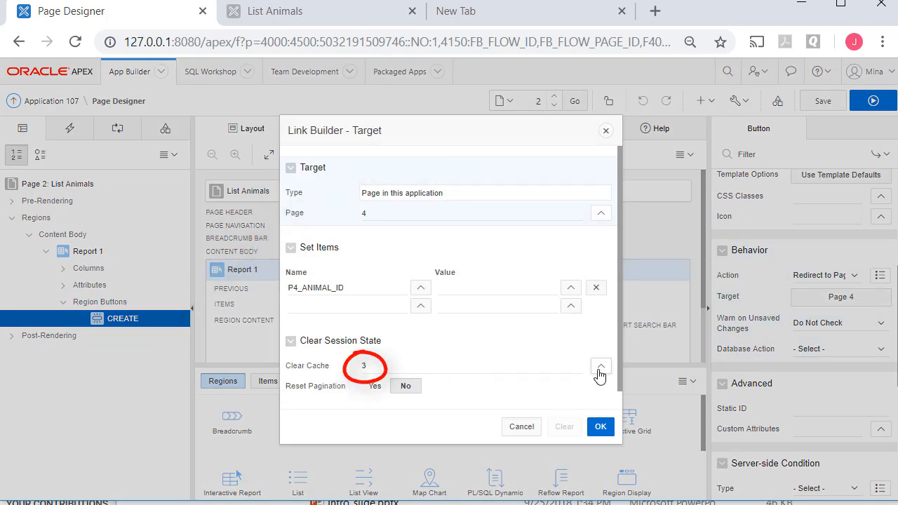
pyautogui.click(600, 426)
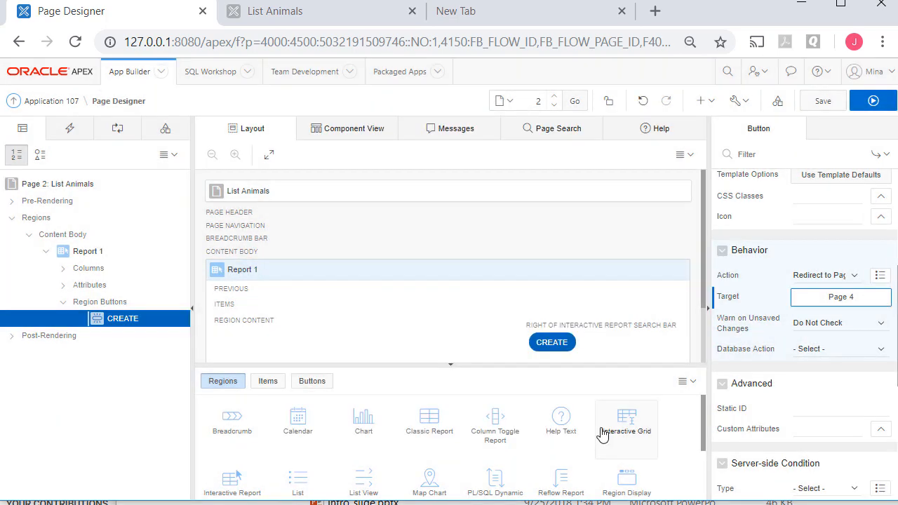
pyautogui.moveTo(489, 247)
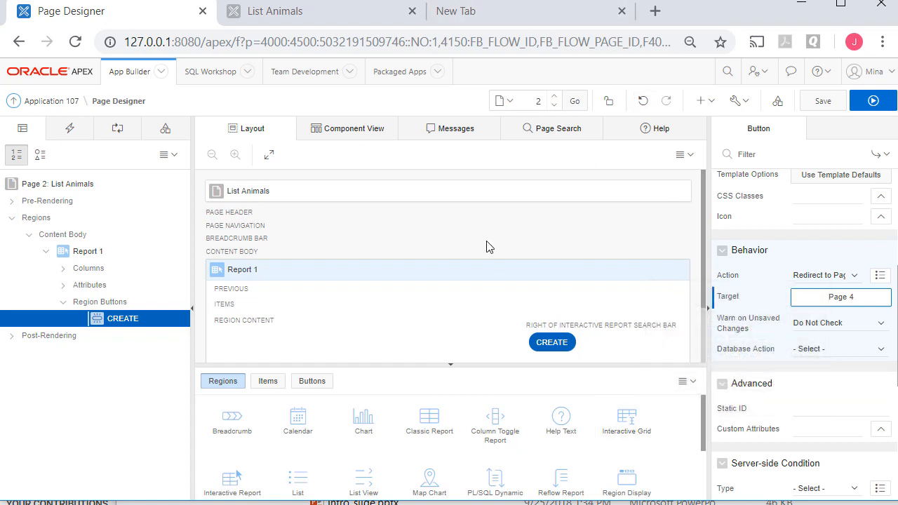
pyautogui.click(872, 101)
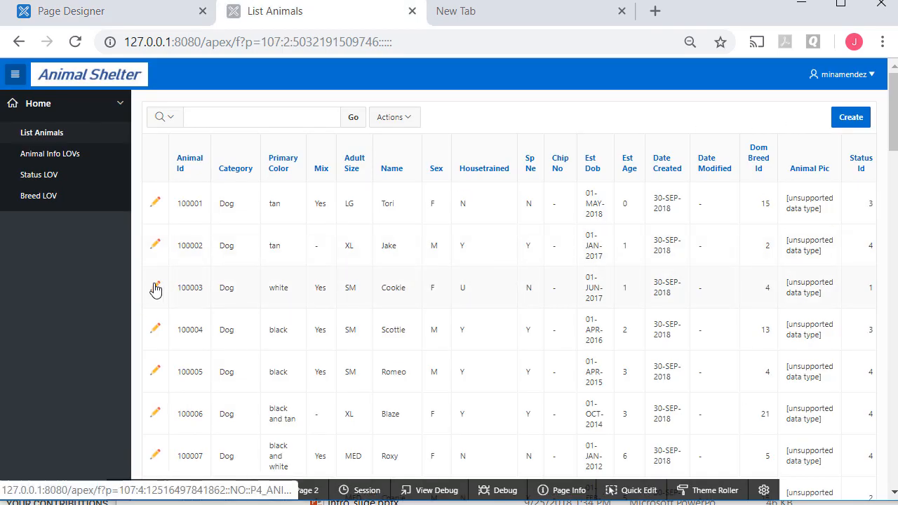
# Edit animal record 100003 and bring page 4 into Page Designer
pyautogui.click(154, 288)
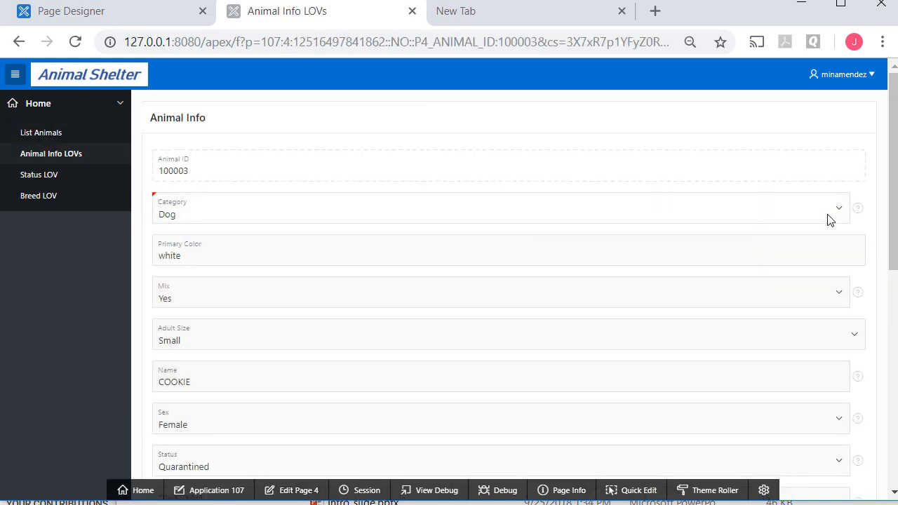
pyautogui.moveTo(297, 489)
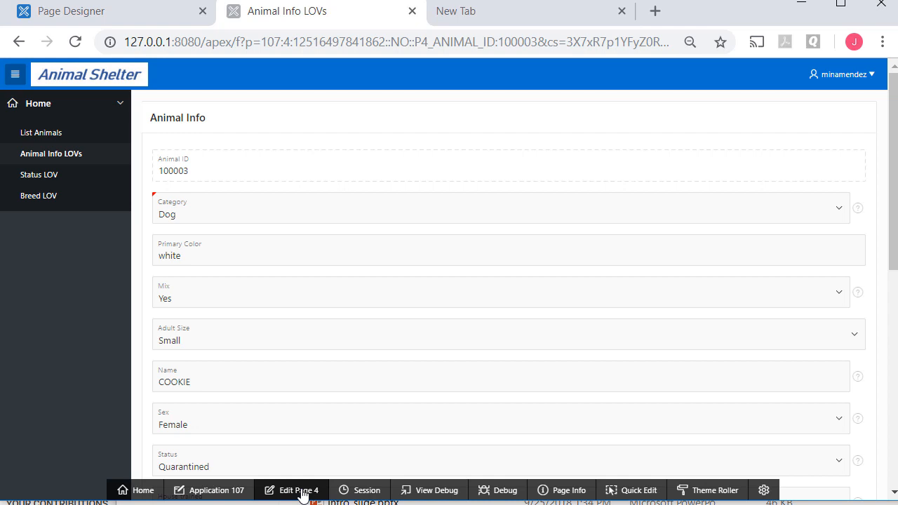
pyautogui.moveTo(805, 277)
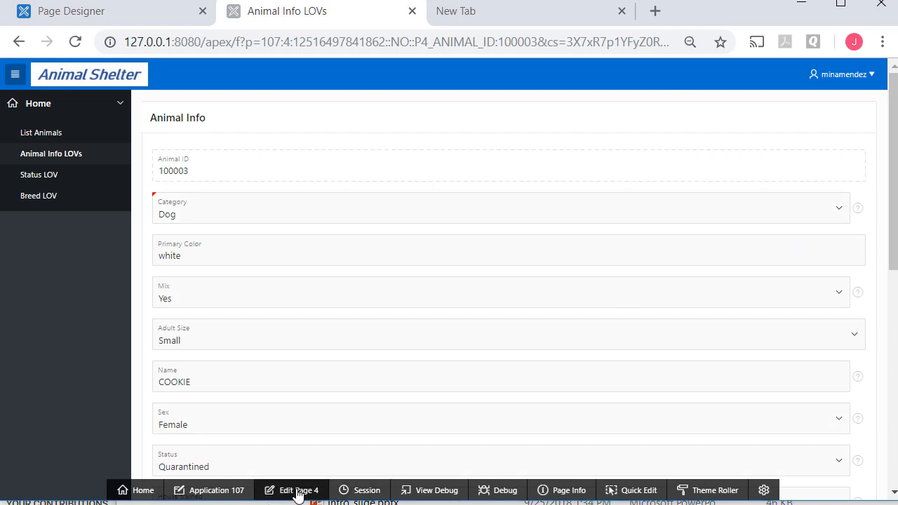
pyautogui.click(297, 489)
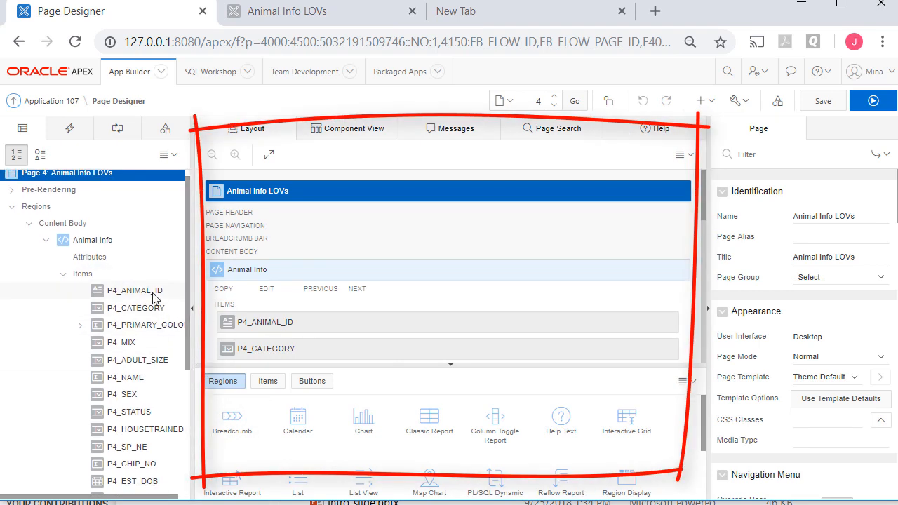
# Select P4_ANIMAL_ID and review its Column Span choices without changing them
pyautogui.click(134, 288)
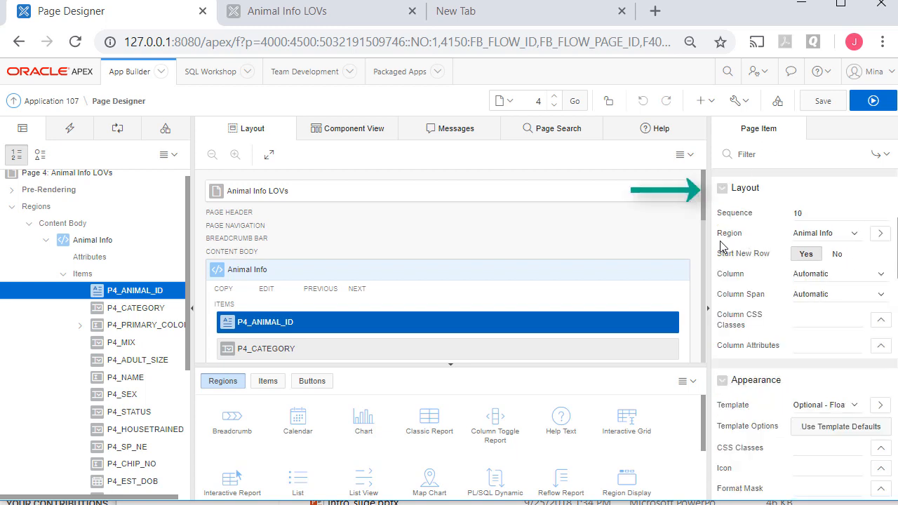
pyautogui.moveTo(781, 272)
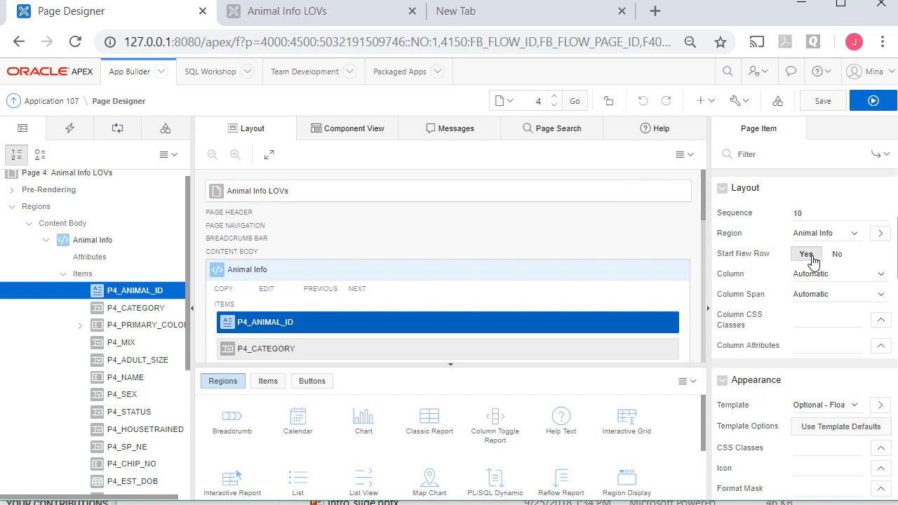
pyautogui.moveTo(726, 281)
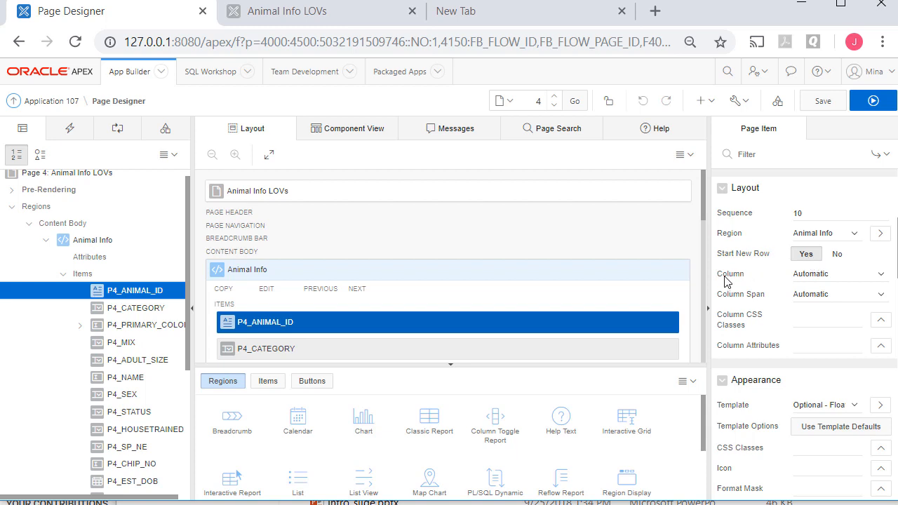
pyautogui.moveTo(888, 281)
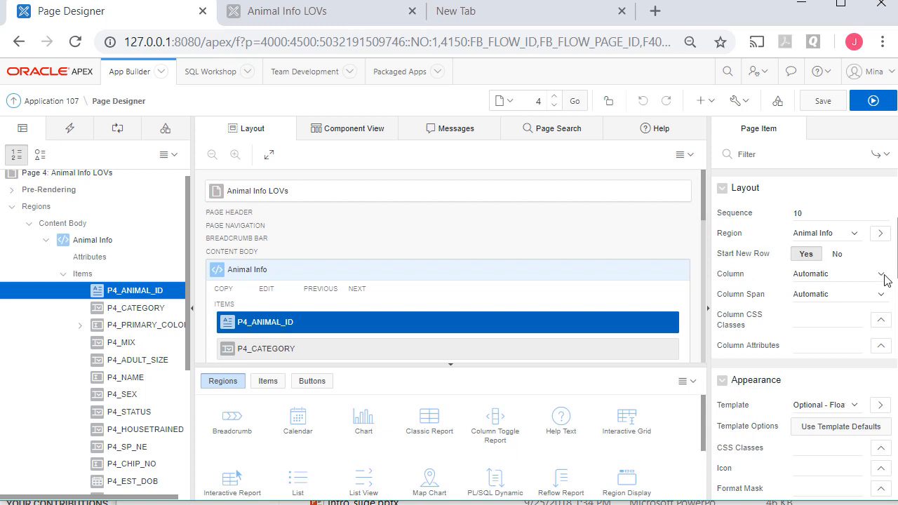
pyautogui.click(881, 273)
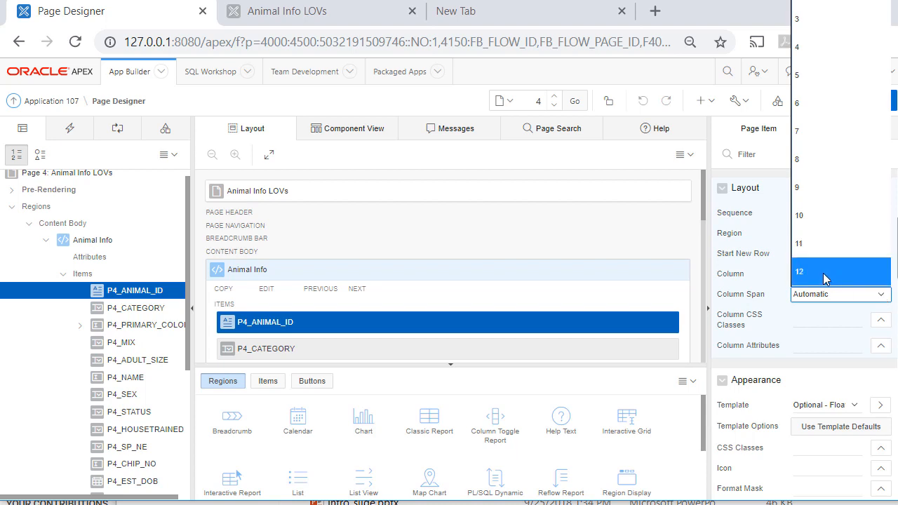
pyautogui.moveTo(441, 321)
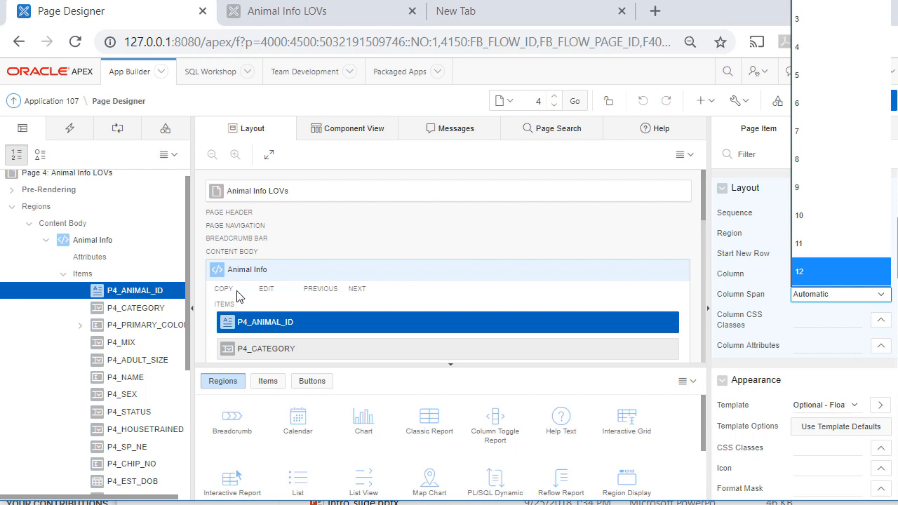
pyautogui.click(136, 309)
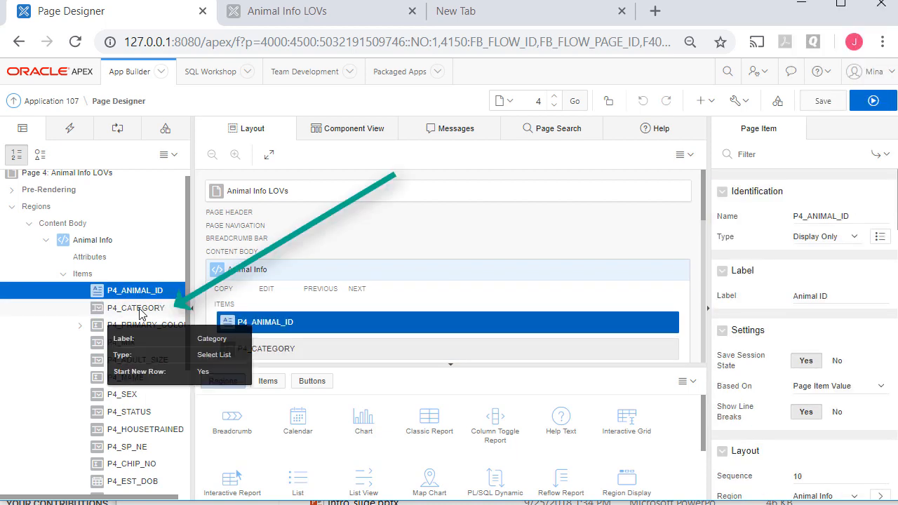
# Set Start New Row to No for P4_CATEGORY and P4_MIX, then select P4_DATE_CREATED
pyautogui.click(135, 309)
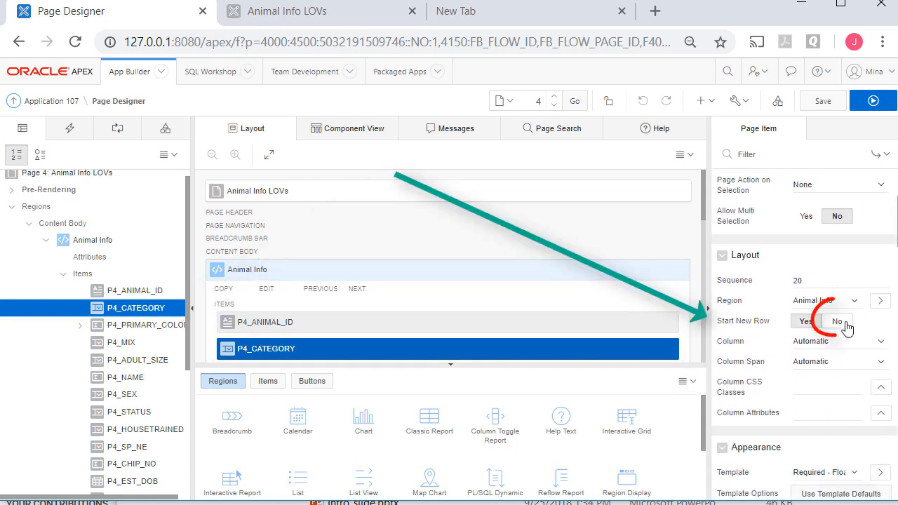
pyautogui.click(836, 320)
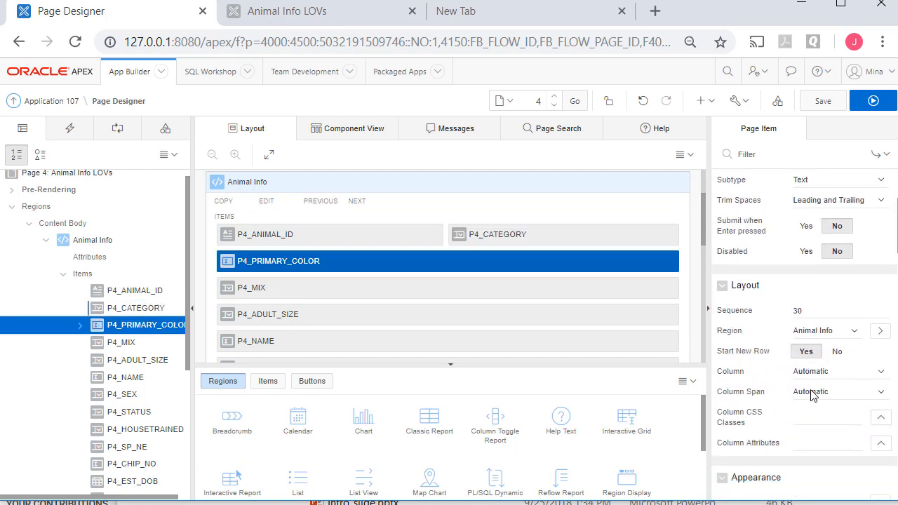
pyautogui.moveTo(161, 362)
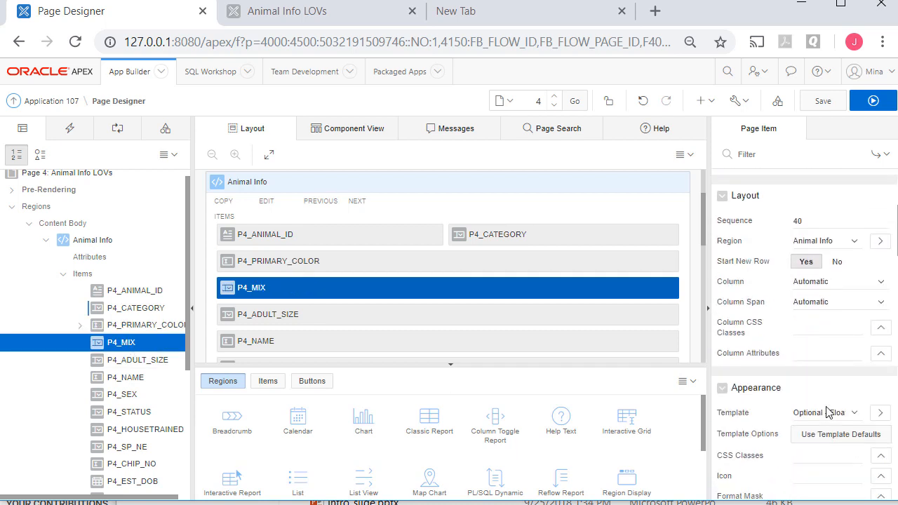
pyautogui.click(836, 233)
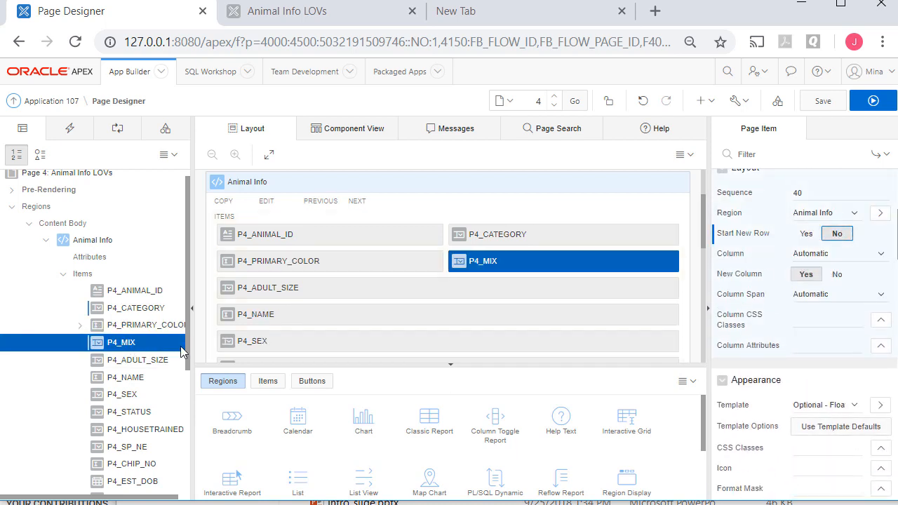
pyautogui.moveTo(381, 324)
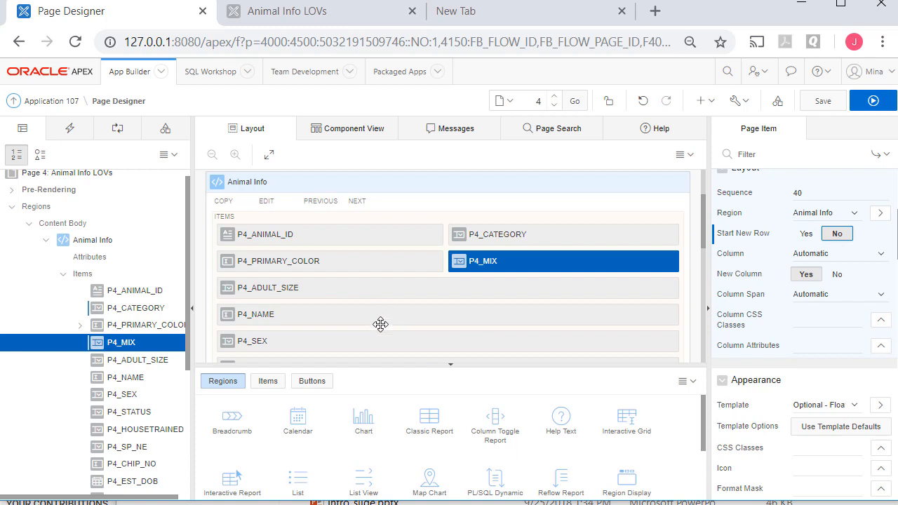
pyautogui.moveTo(418, 320)
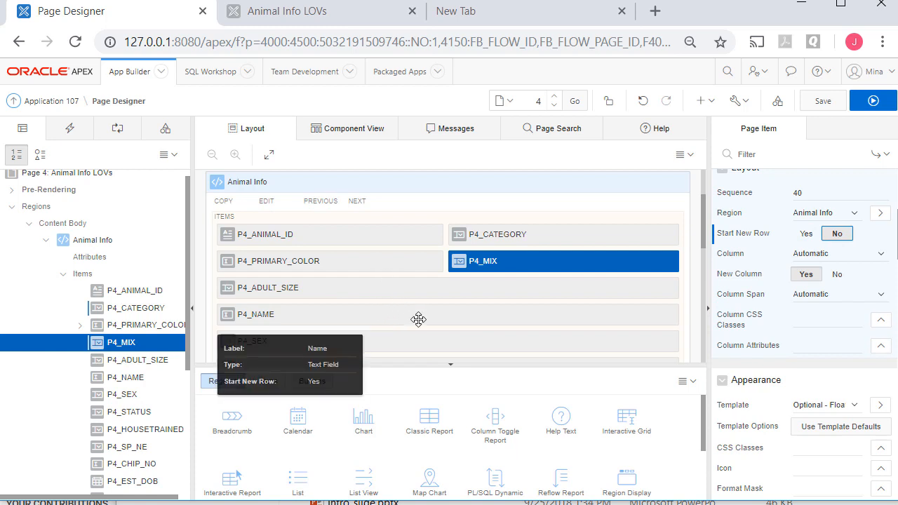
pyautogui.moveTo(585, 320)
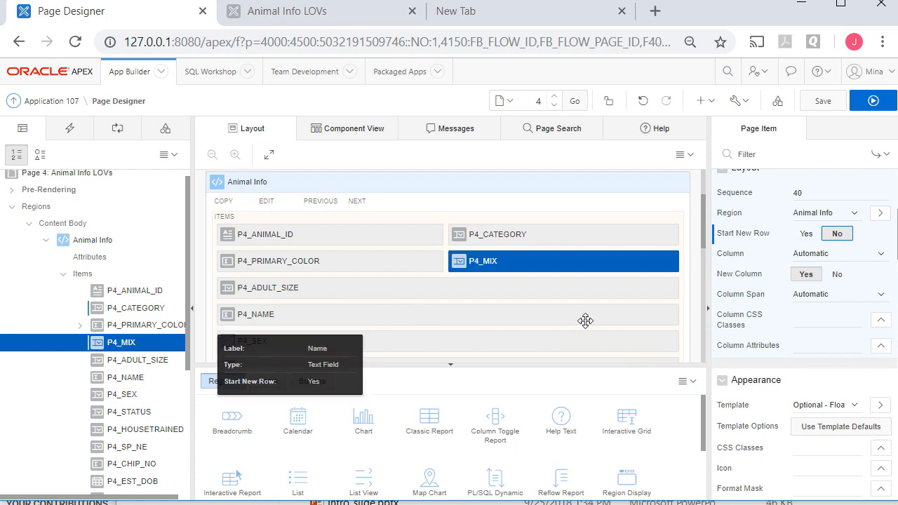
pyautogui.click(872, 101)
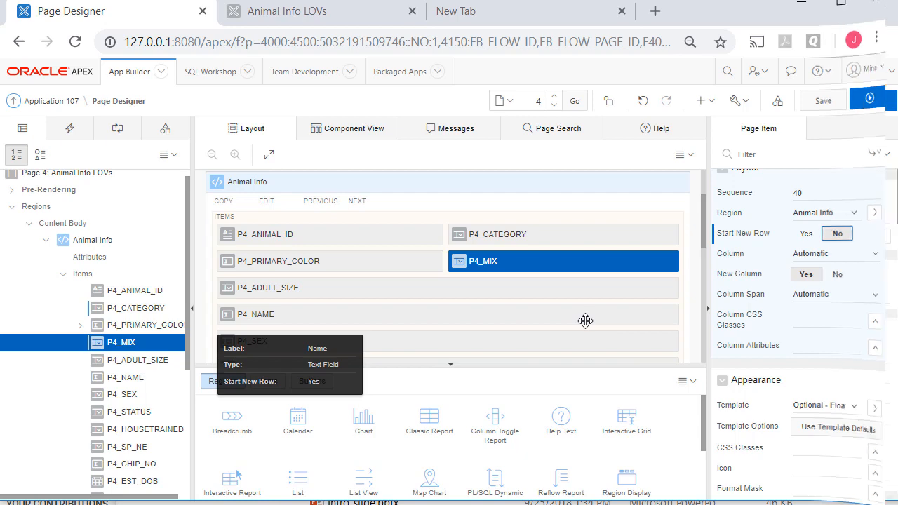
pyautogui.click(146, 340)
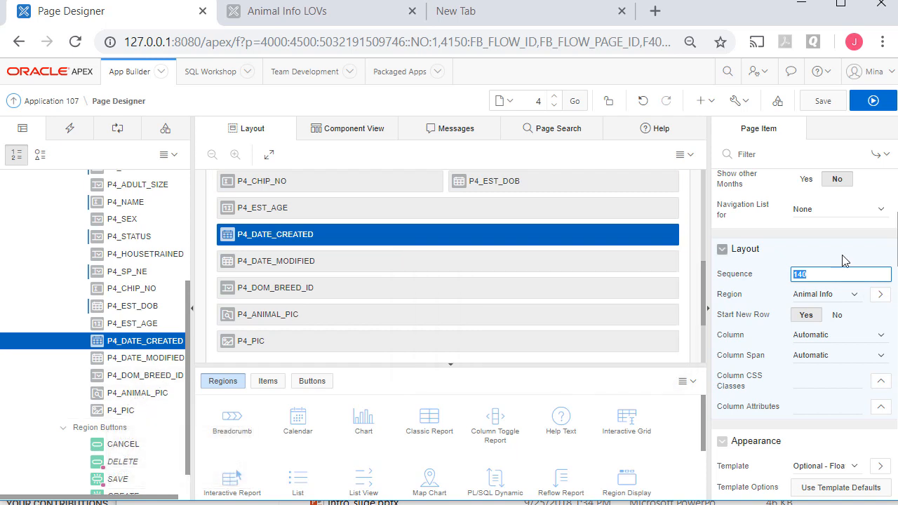
# Set P4_DATE_CREATED's sequence to 200 and move to P4_DATE_MODIFIED
pyautogui.write('200')
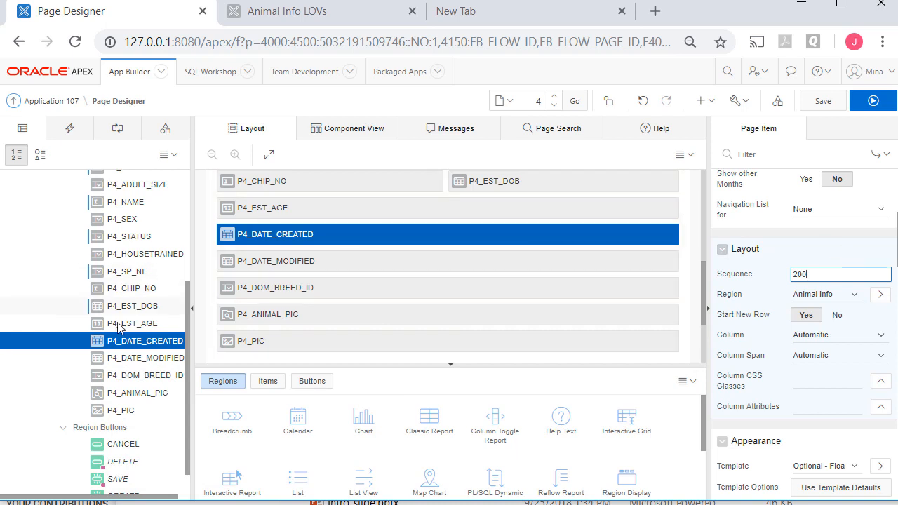
pyautogui.click(275, 233)
pyautogui.write('210')
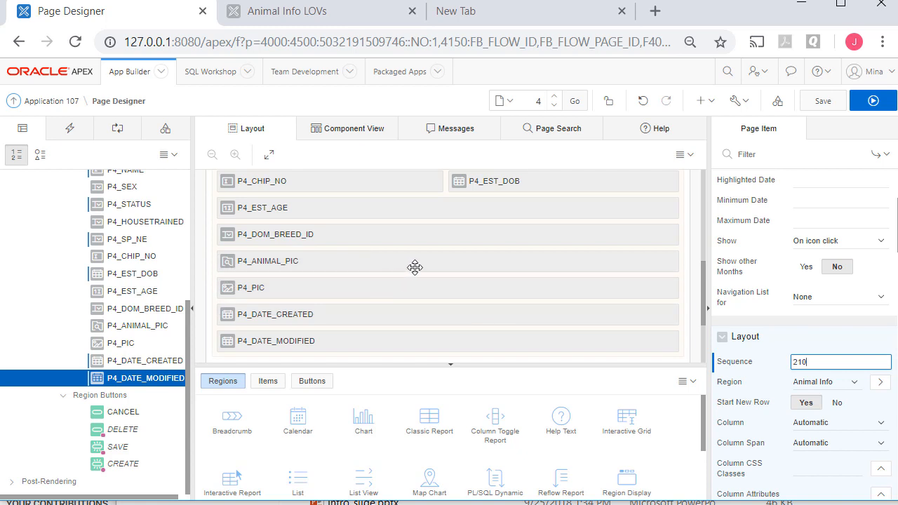
pyautogui.moveTo(357, 341)
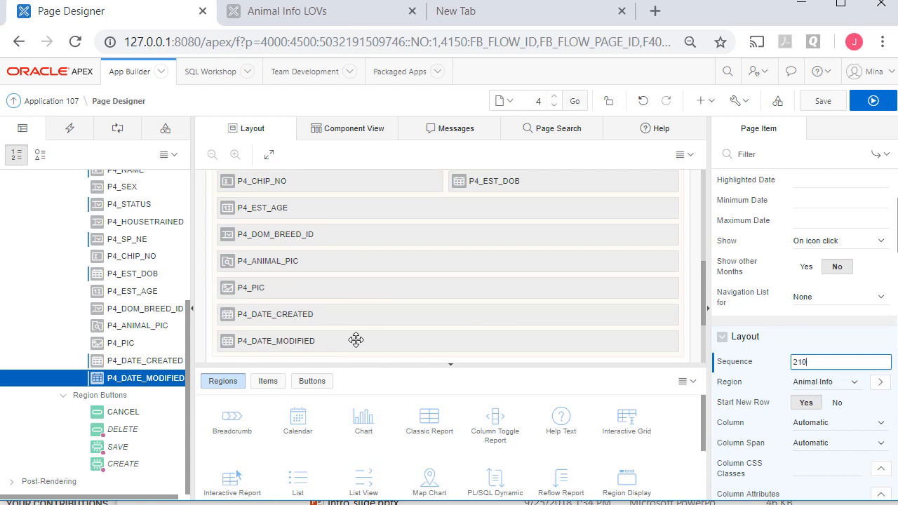
pyautogui.moveTo(359, 359)
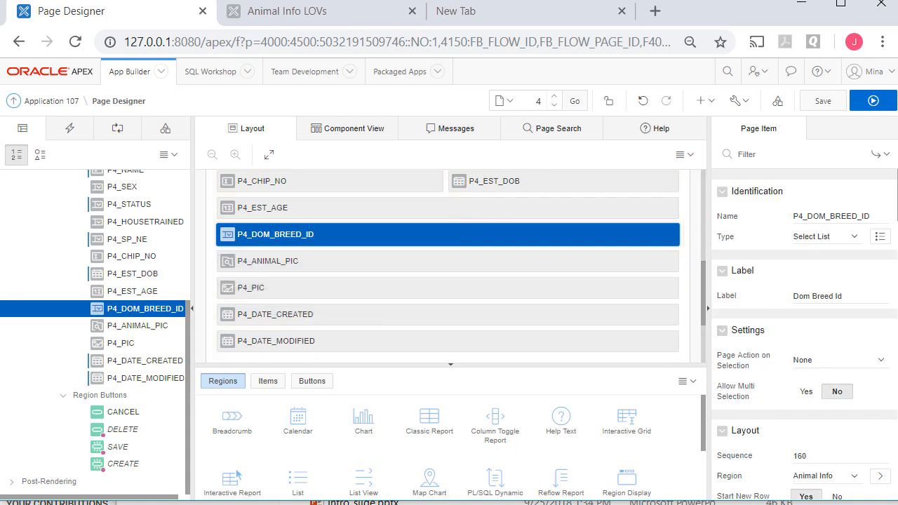
# Set P4_DATE_MODIFIED's Start New Row to No and verify the layout canvas
pyautogui.click(146, 377)
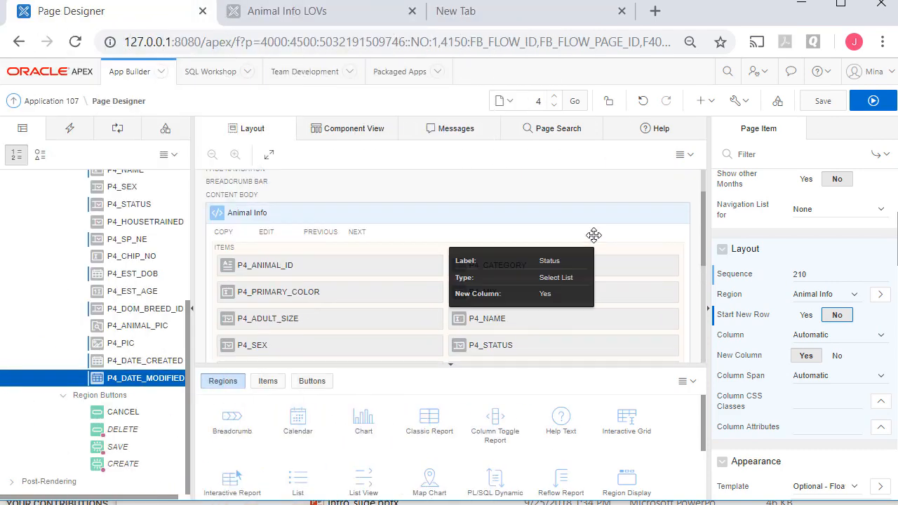
pyautogui.scroll(-3)
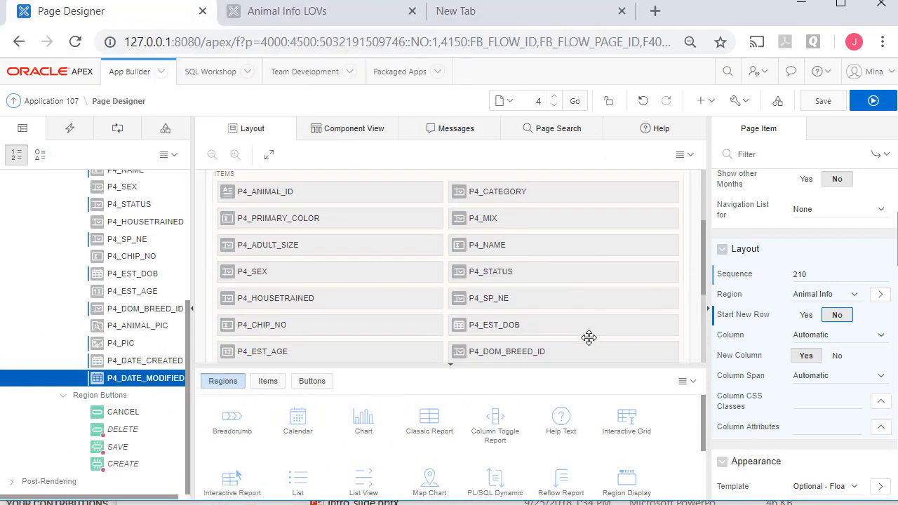
pyautogui.scroll(-3)
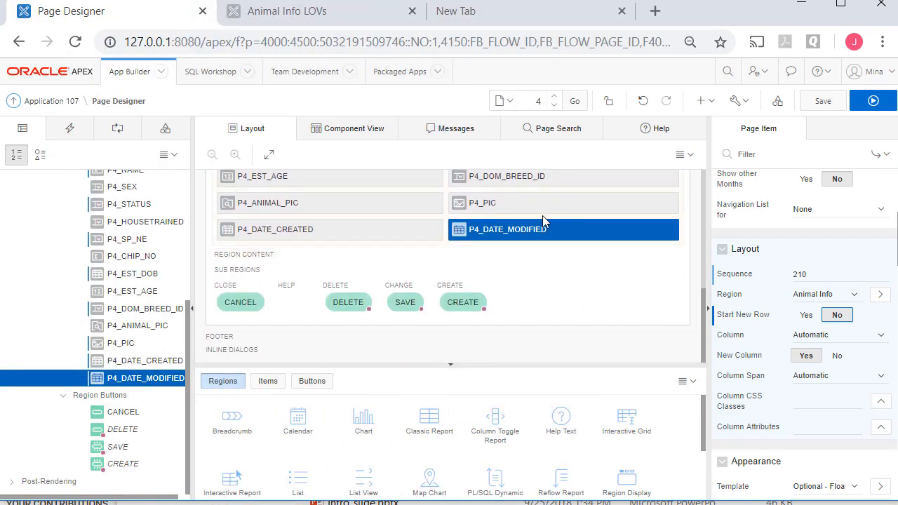
pyautogui.moveTo(577, 232)
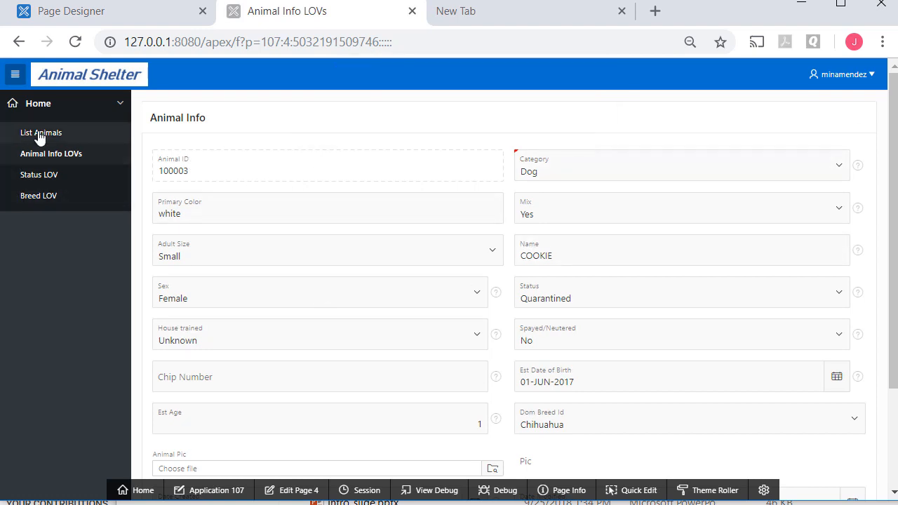
# From List Animals open Animal Info, choose Canine as Category, and move to Primary Color
pyautogui.click(40, 132)
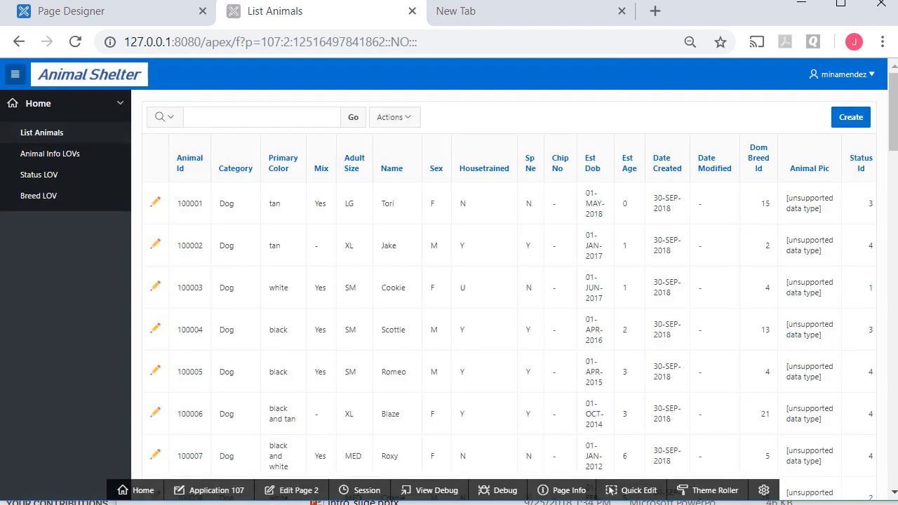
pyautogui.click(51, 153)
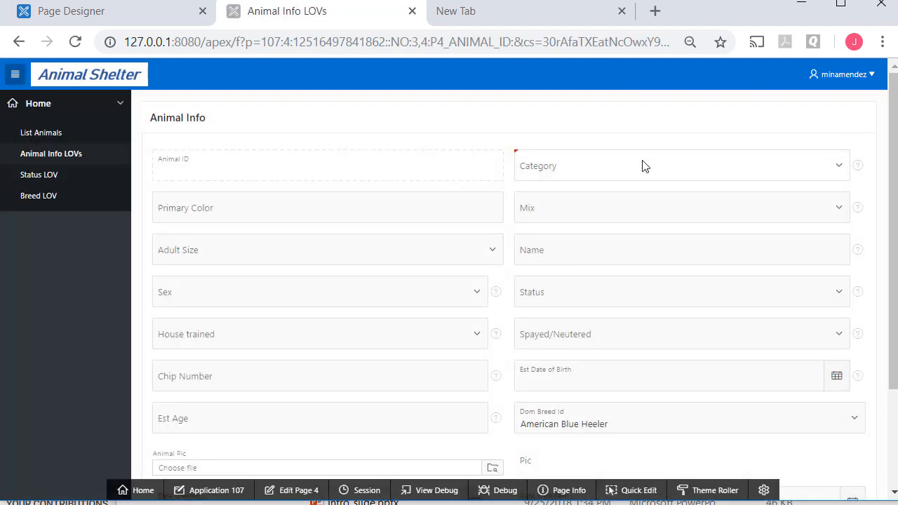
pyautogui.click(680, 165)
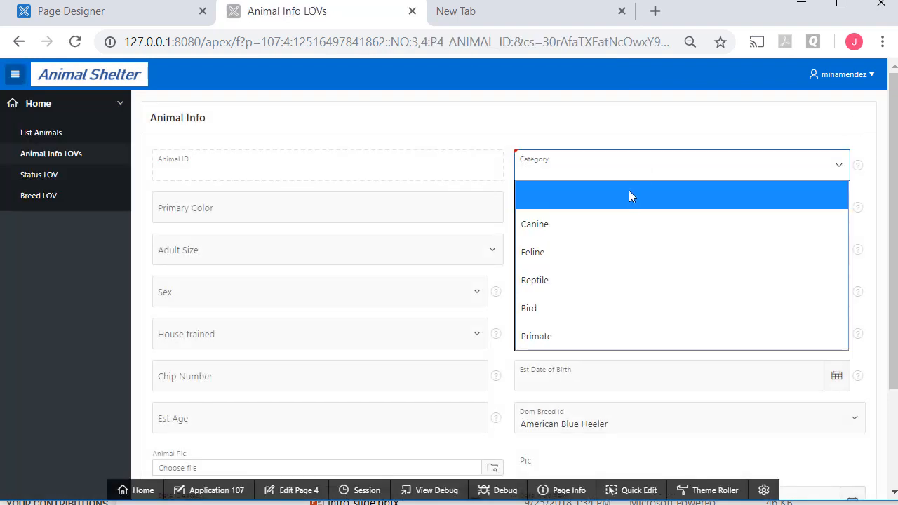
pyautogui.click(534, 225)
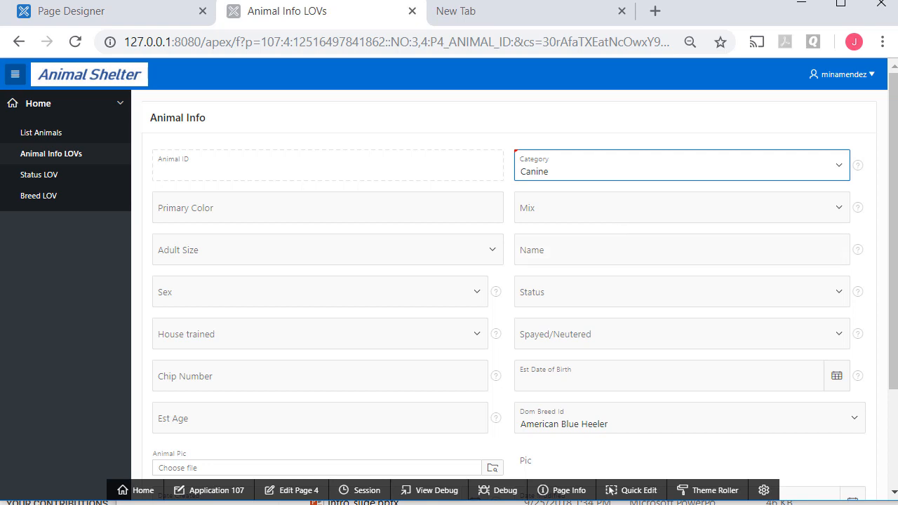
pyautogui.click(327, 208)
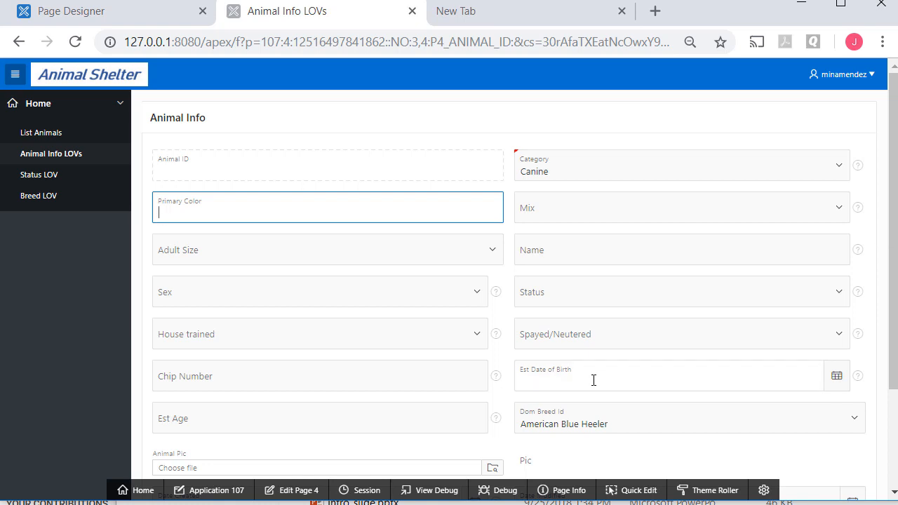
pyautogui.moveTo(738, 430)
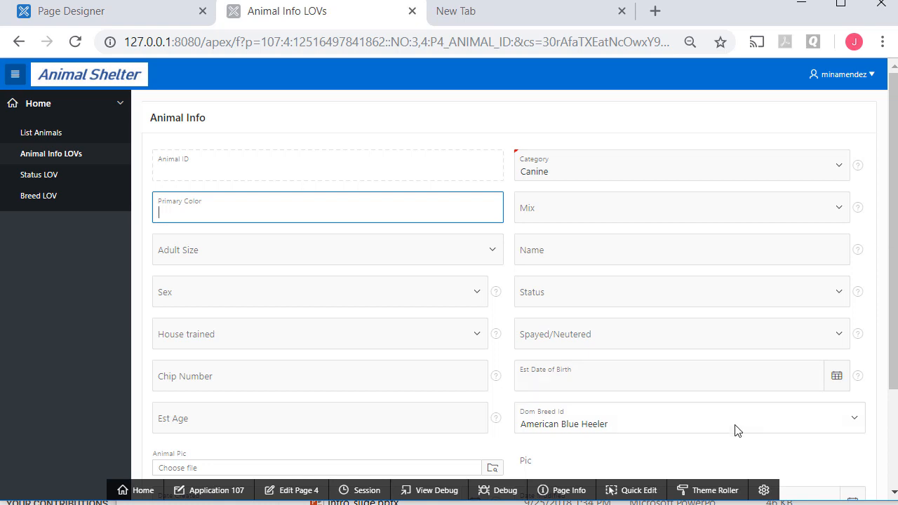
pyautogui.moveTo(732, 436)
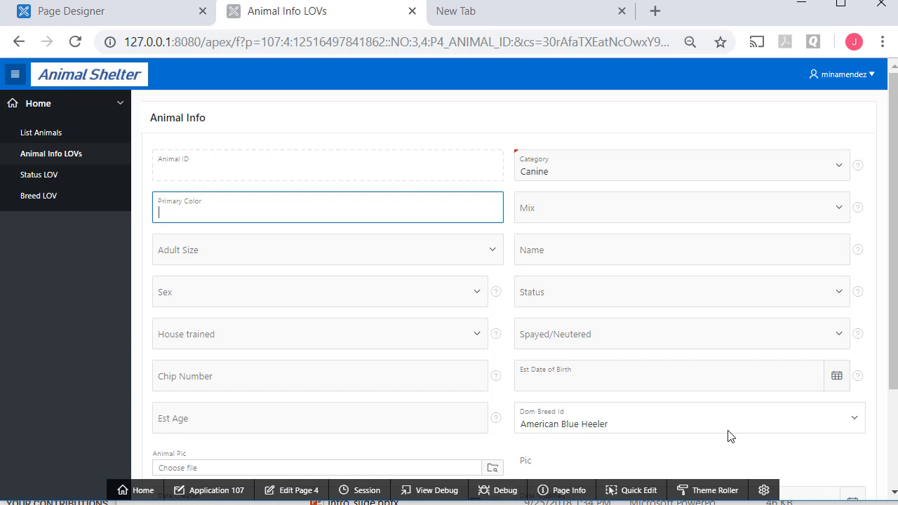
pyautogui.scroll(-3)
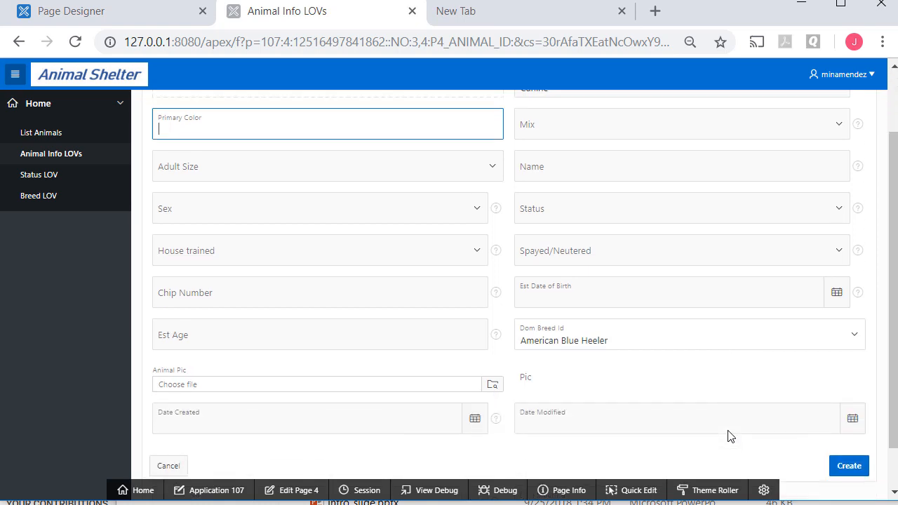
pyautogui.click(681, 207)
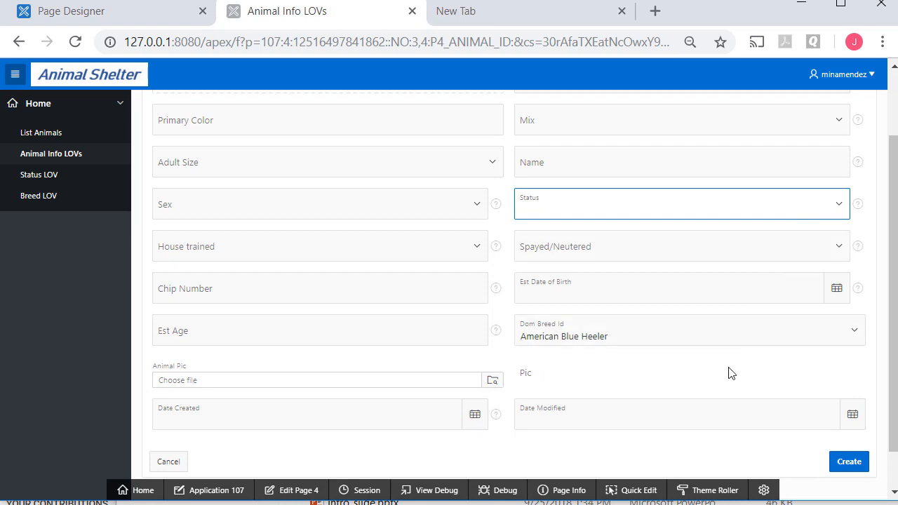
pyautogui.moveTo(595, 344)
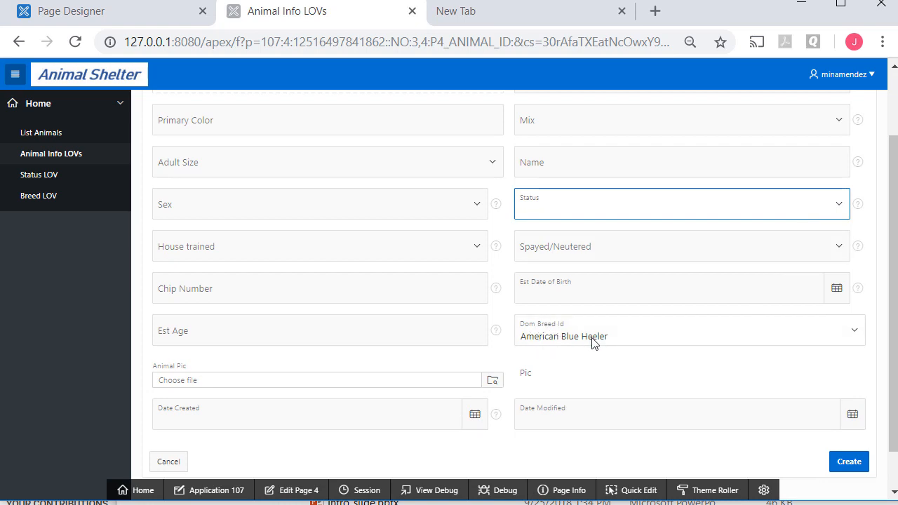
pyautogui.click(853, 330)
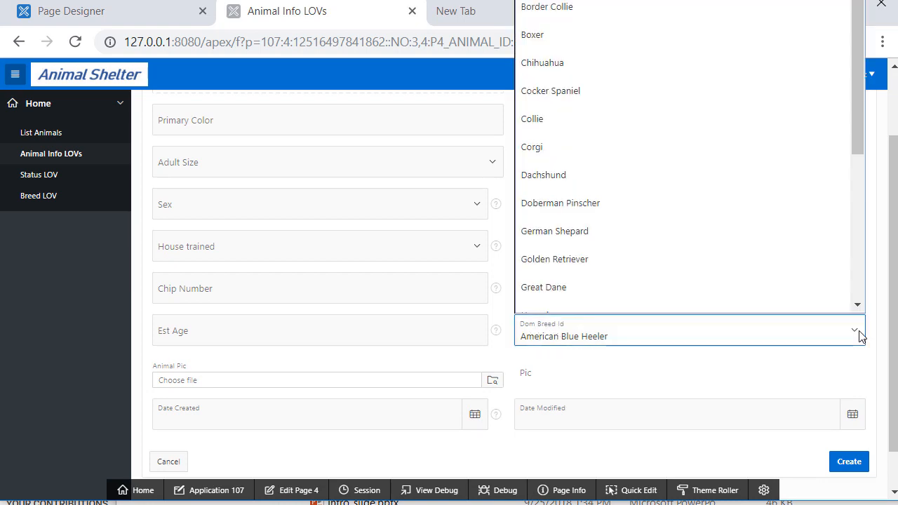
pyautogui.click(687, 337)
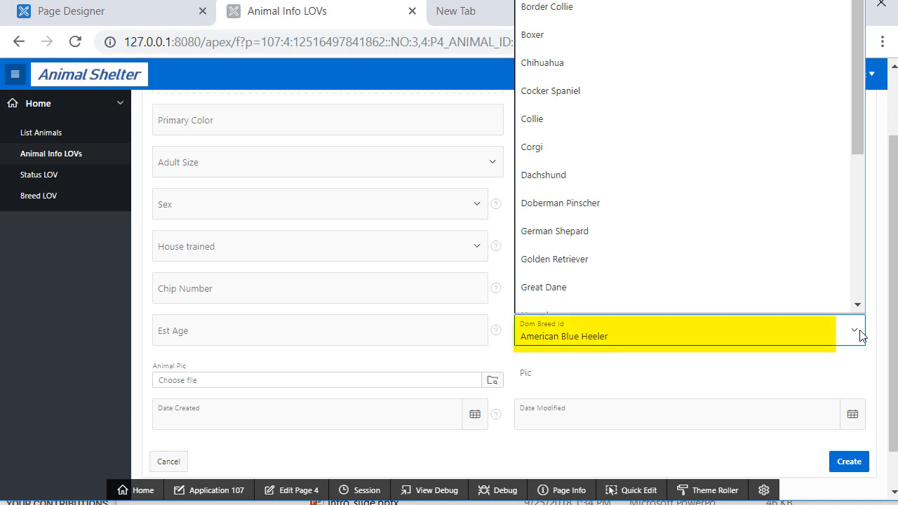
pyautogui.click(853, 329)
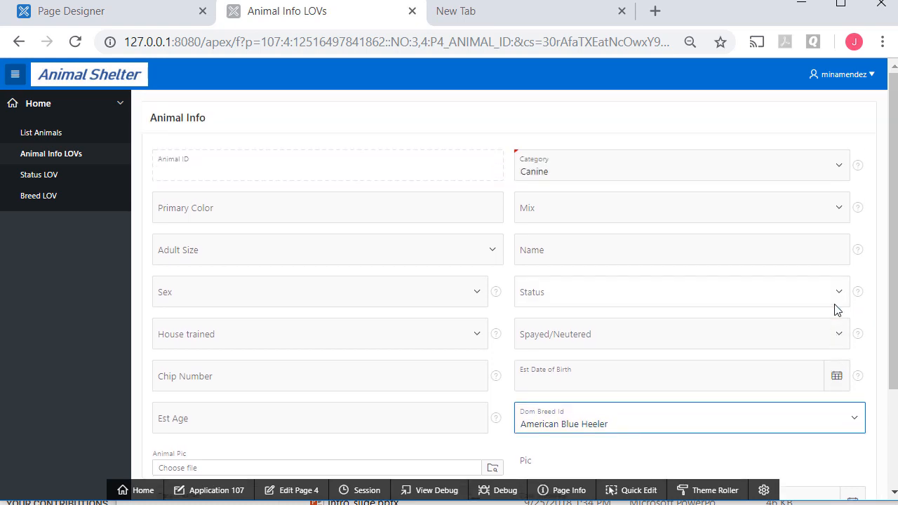
pyautogui.moveTo(791, 328)
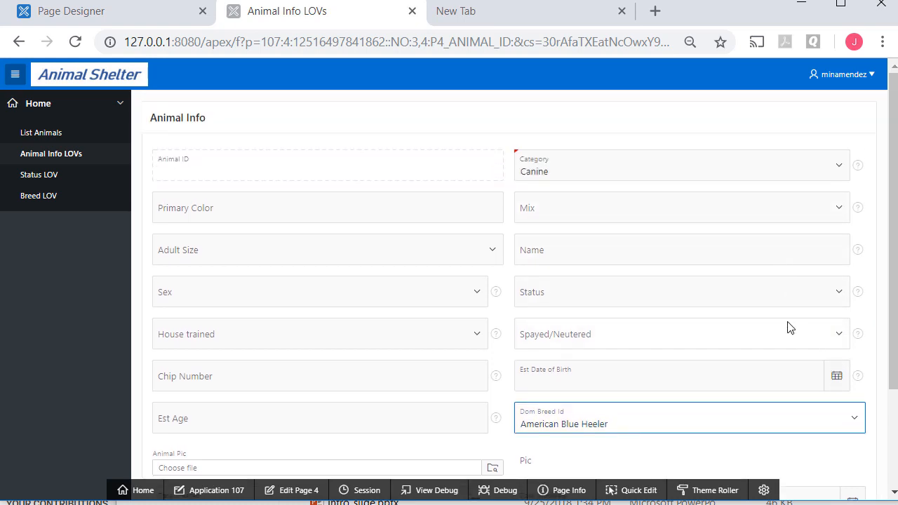
pyautogui.moveTo(689, 293)
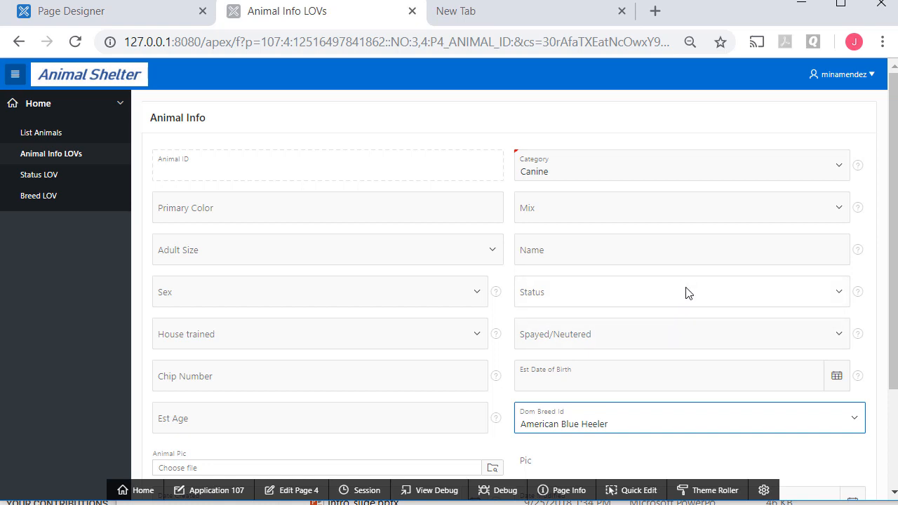
pyautogui.click(681, 292)
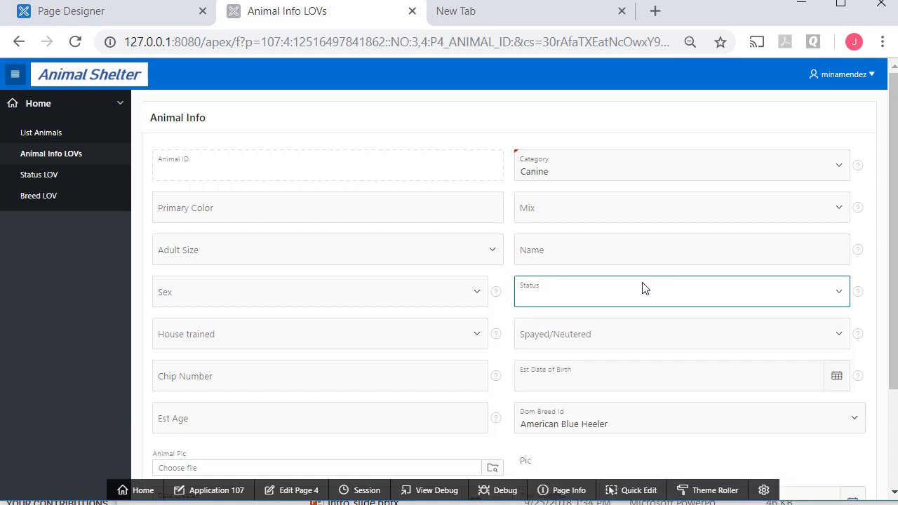
pyautogui.scroll(-3)
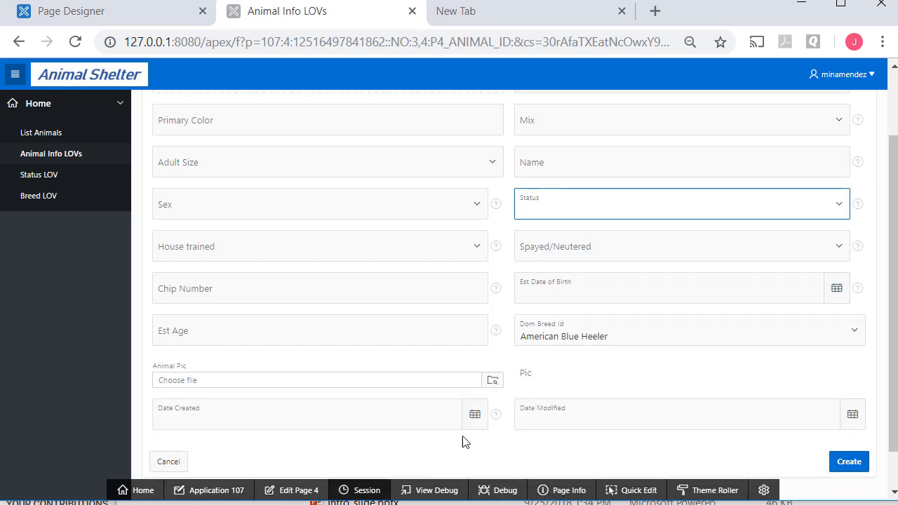
pyautogui.moveTo(614, 331)
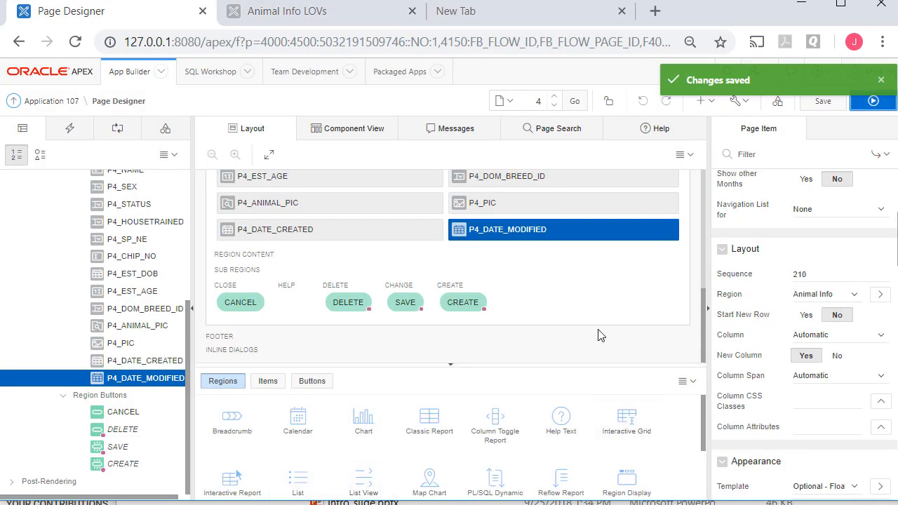
pyautogui.moveTo(138, 317)
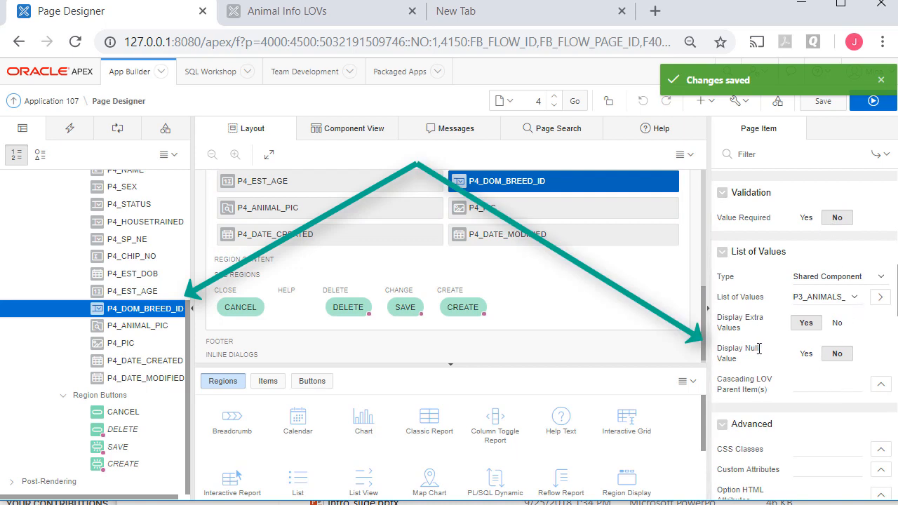
# Set Display Null Value to Yes for P4_DOM_BREED_ID's list of values
pyautogui.click(805, 353)
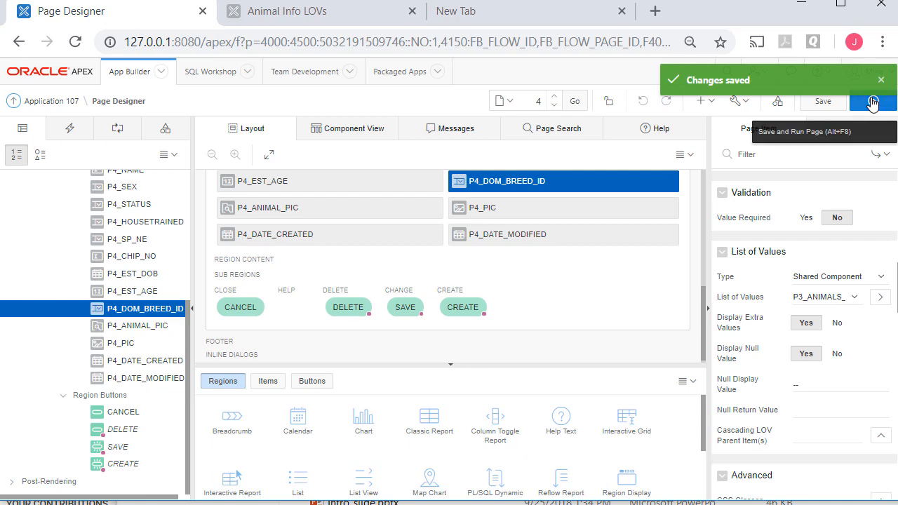
# Save and run the page, then check the Dom Breed Id field now defaults to '--'
pyautogui.click(873, 101)
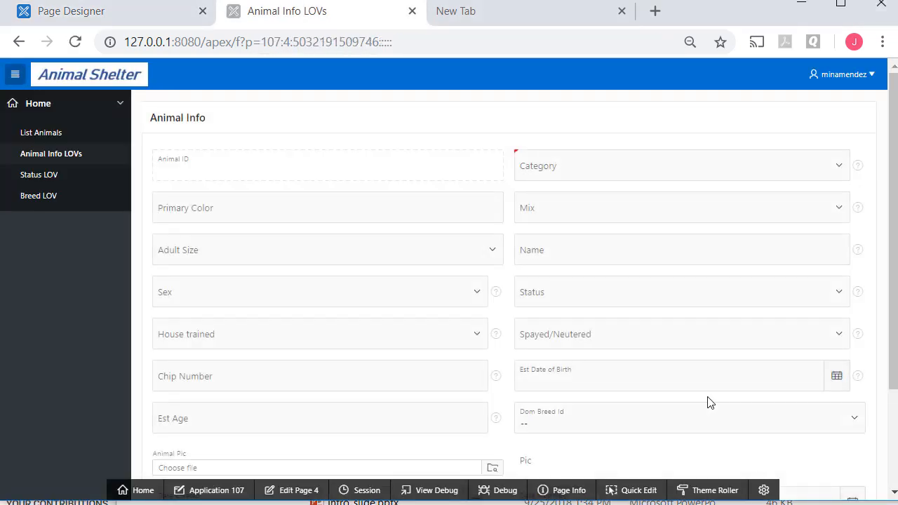
pyautogui.scroll(-3)
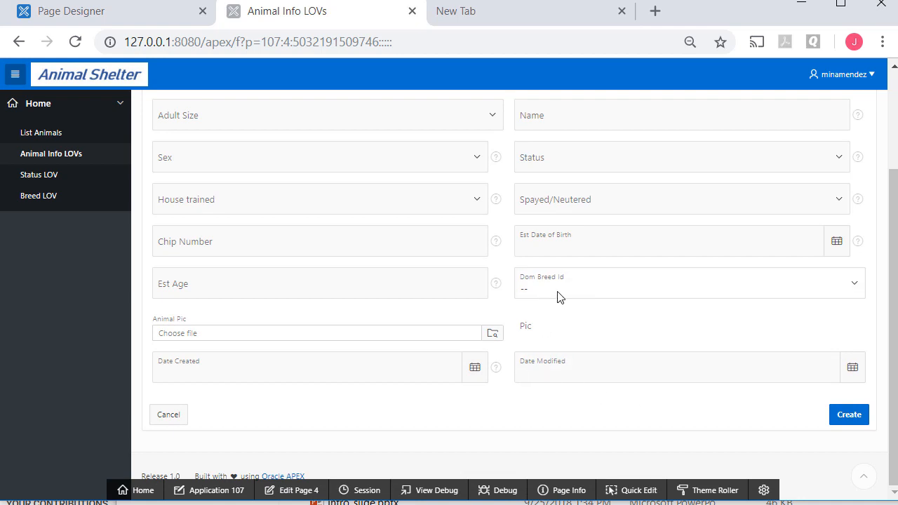
pyautogui.click(687, 284)
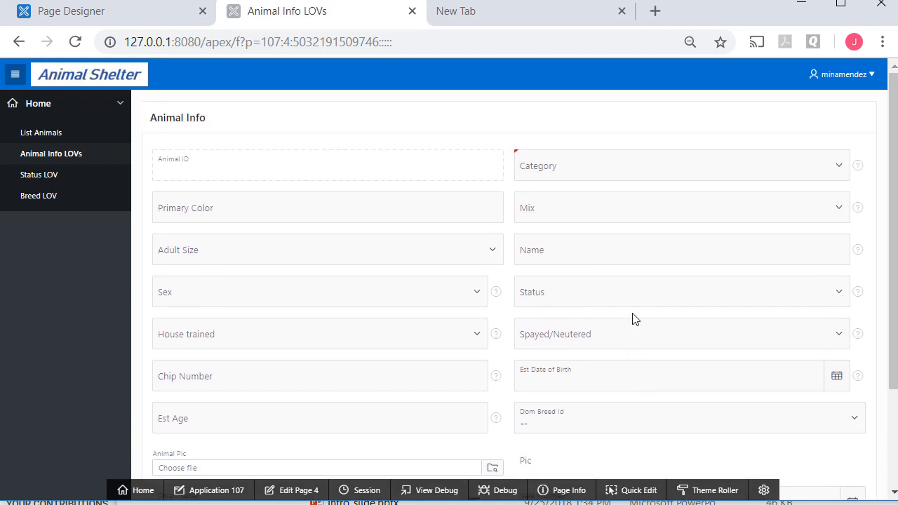
pyautogui.moveTo(645, 300)
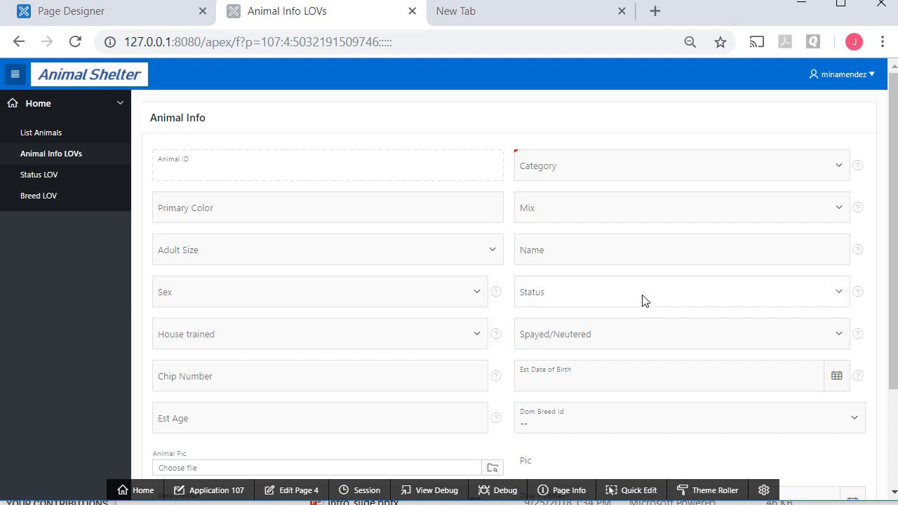